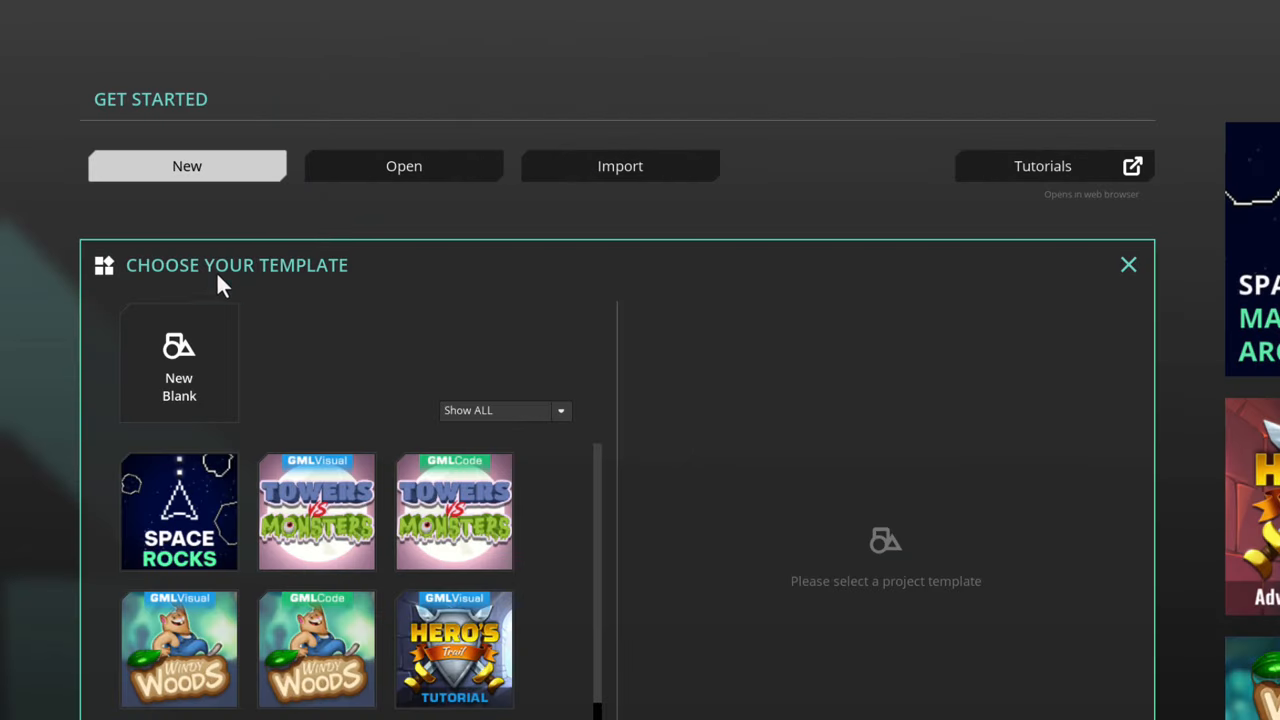
- Start a new blank project from the Get Started screen
click(180, 362)
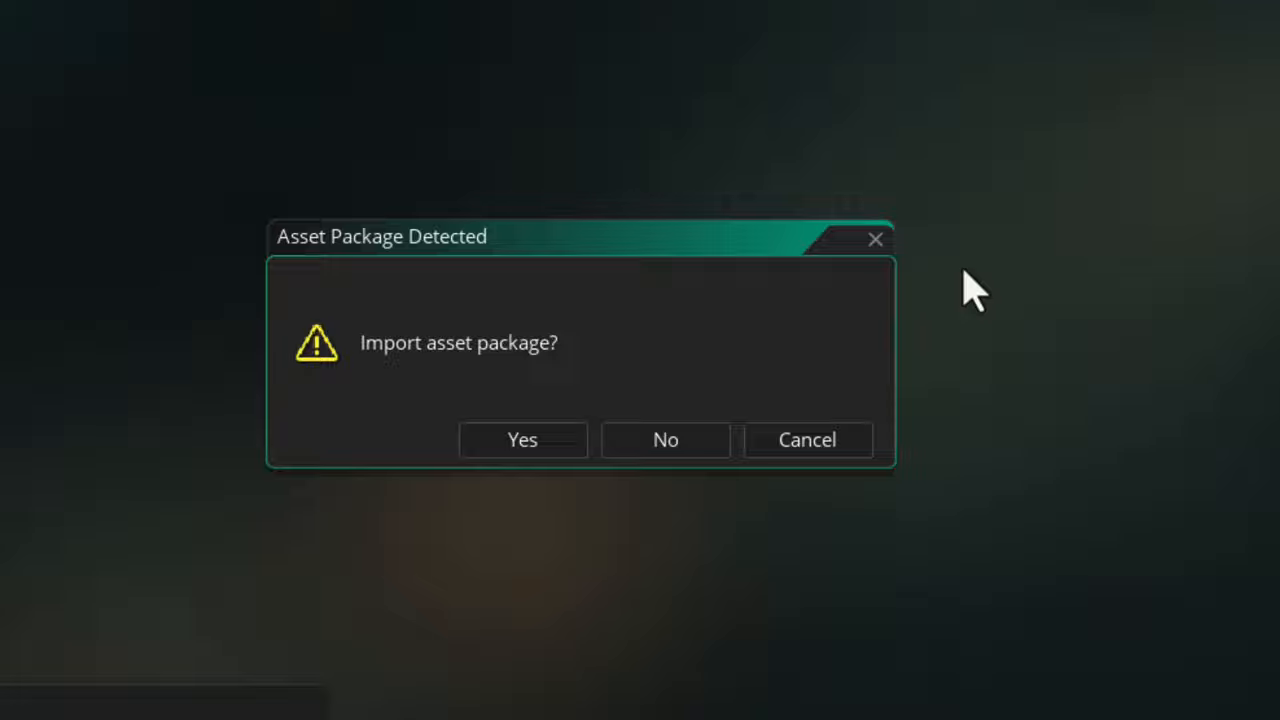
- Accept the asset package import and inspect the spr_player and spr_ground sprites
click(522, 440)
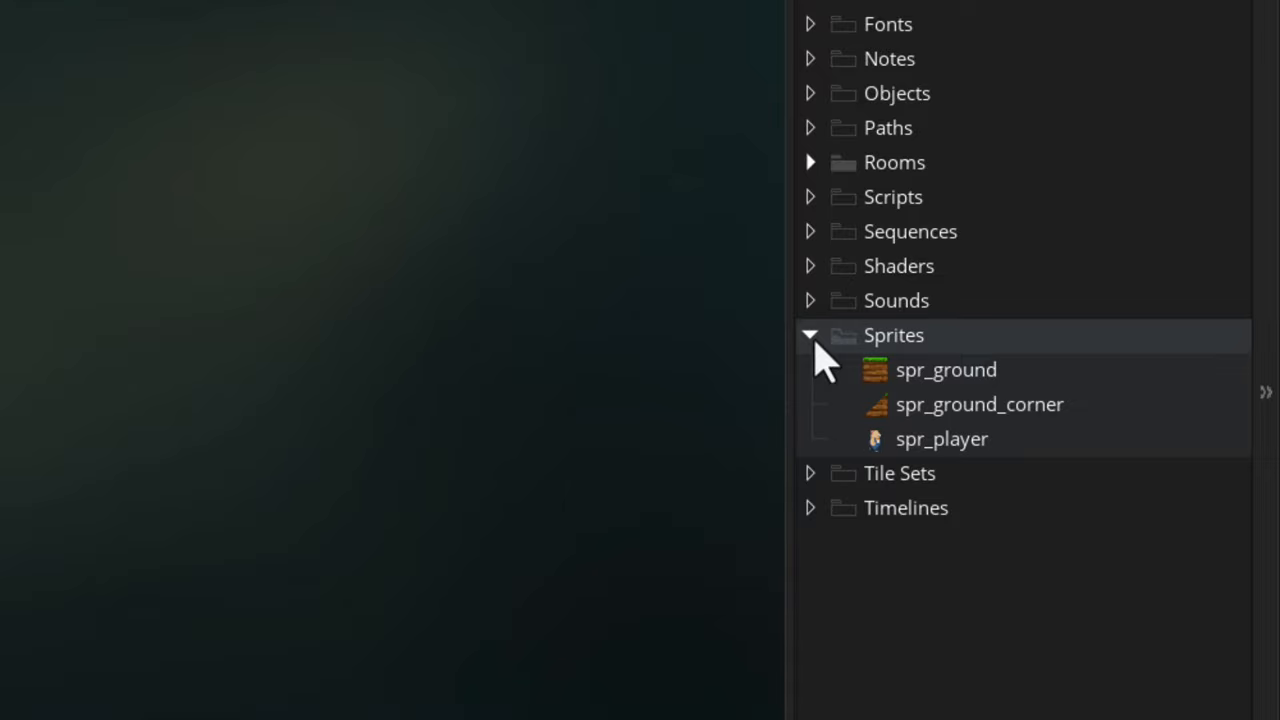
double_click(940, 438)
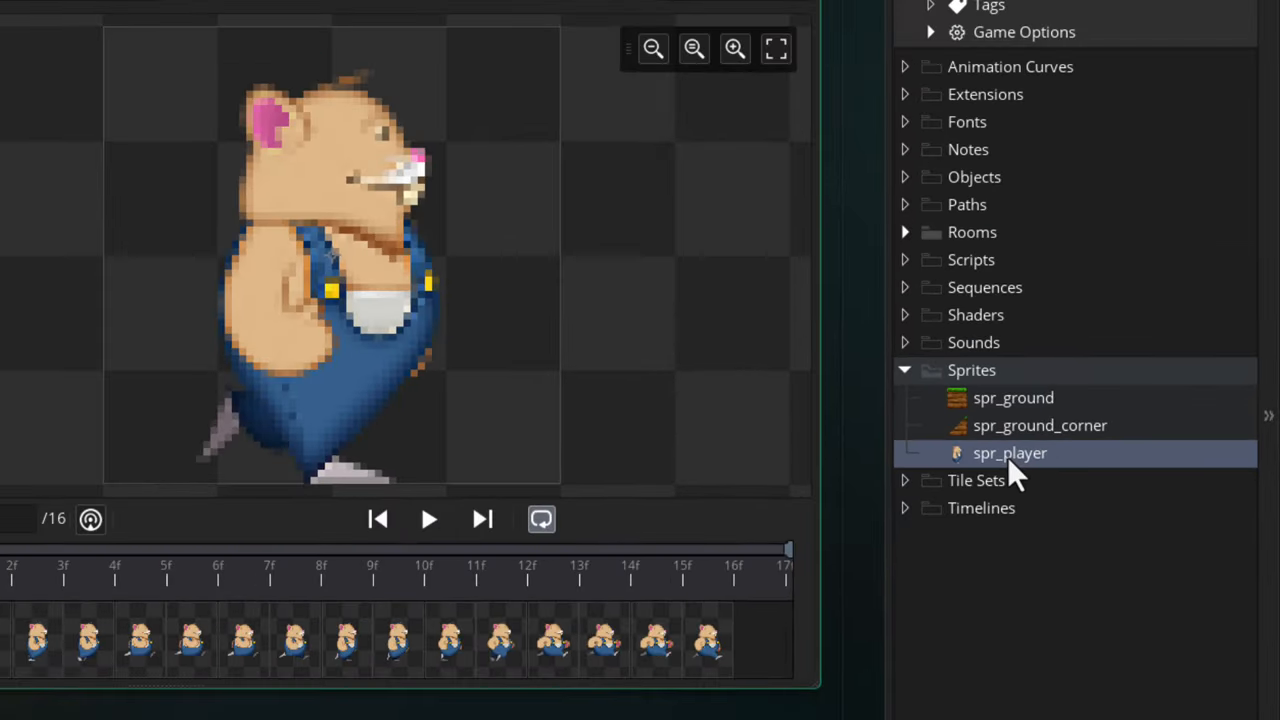
click(1012, 396)
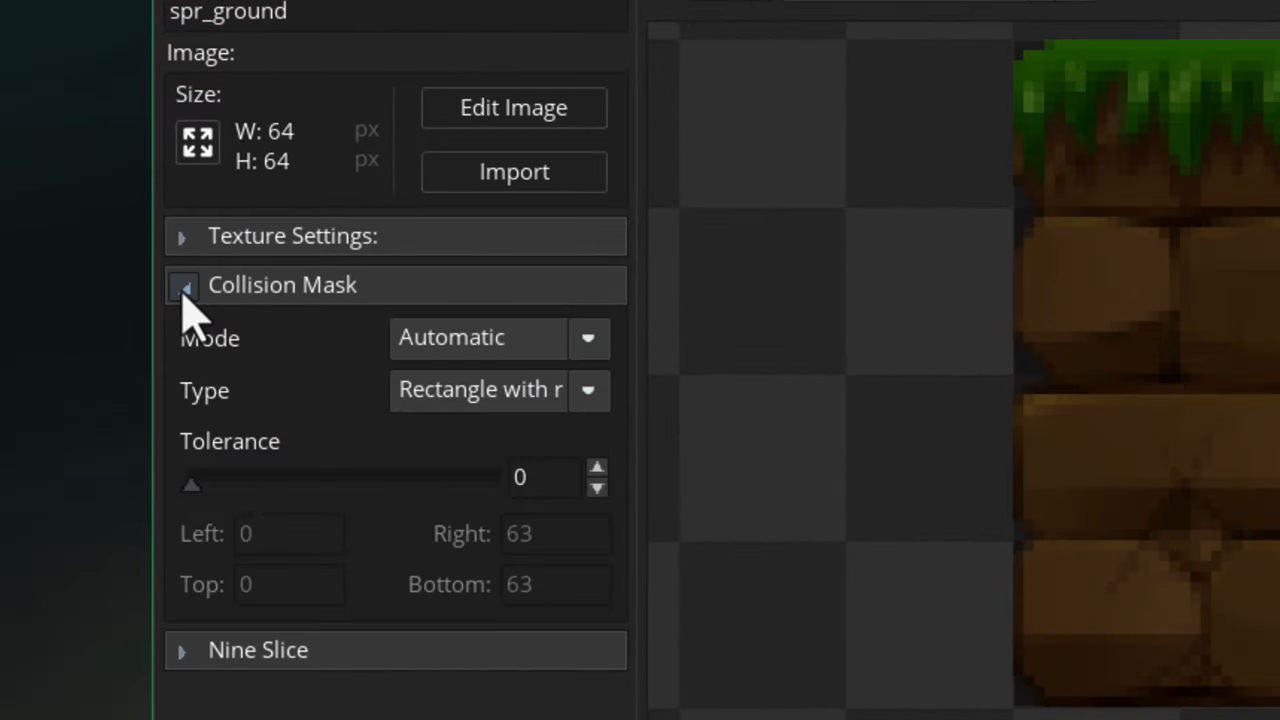
click(588, 388)
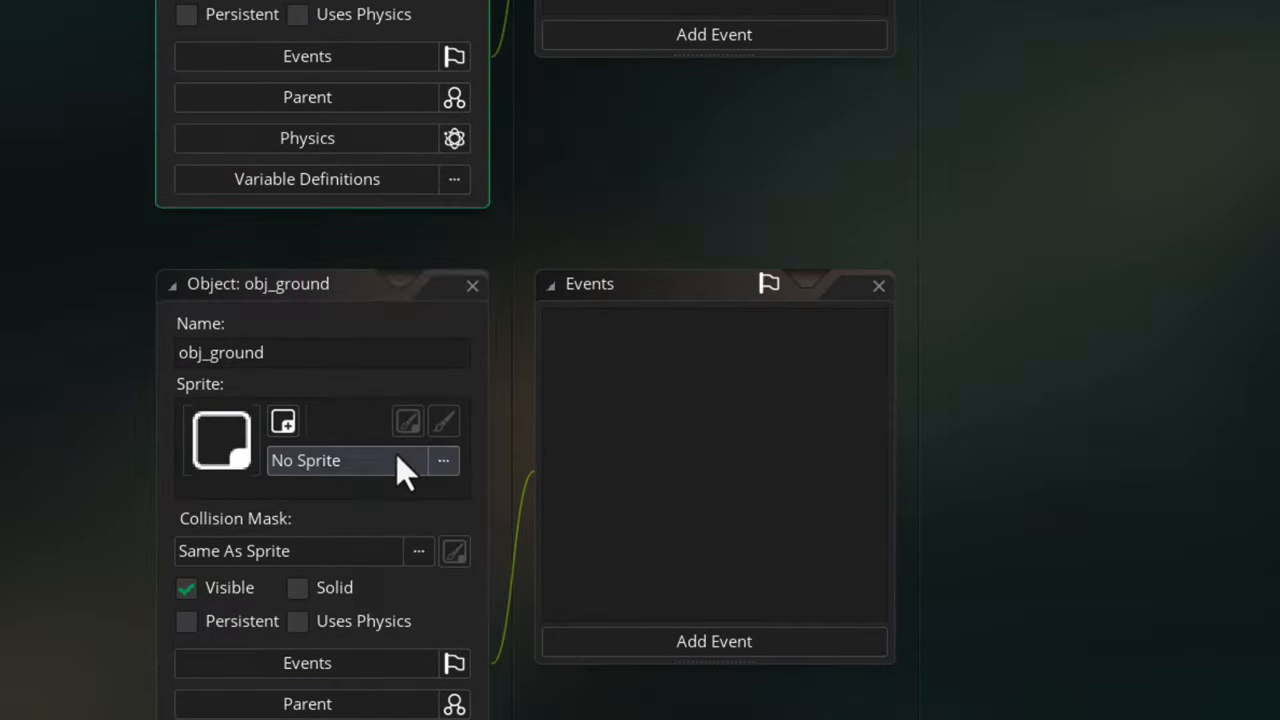
- Assign spr_ground as obj_ground's sprite and bring up Room1 for editing
click(340, 460)
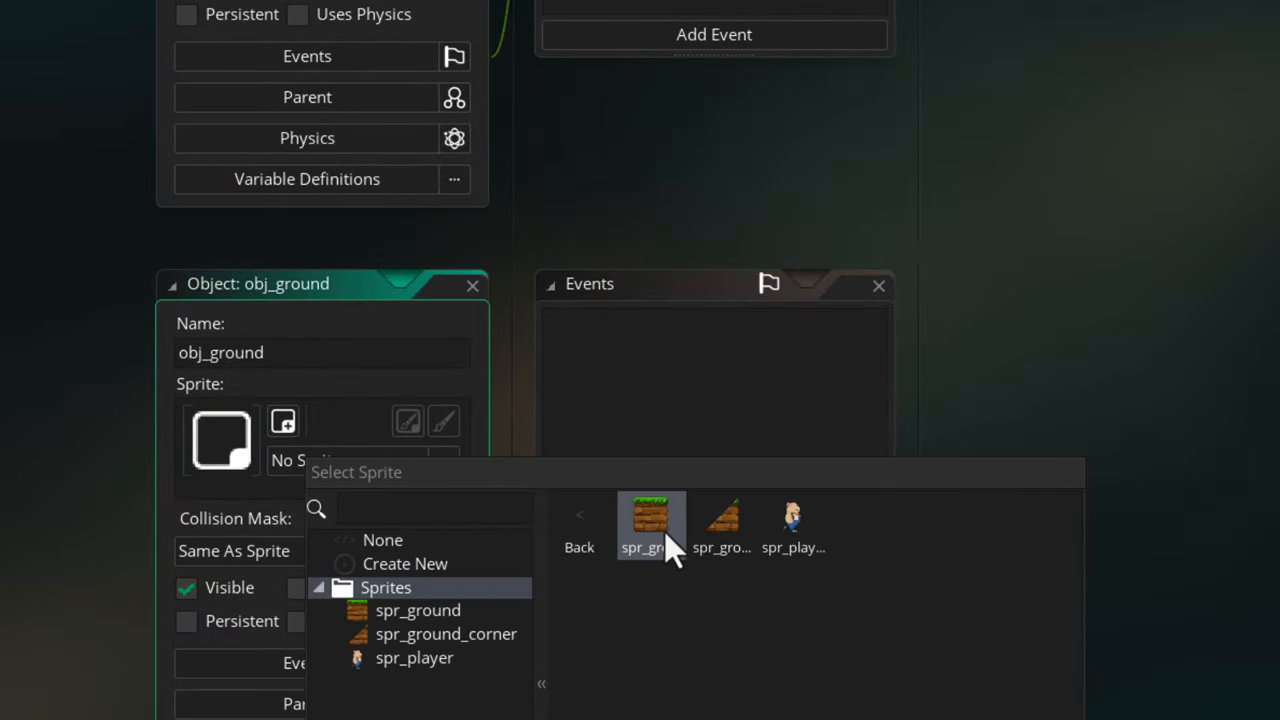
click(652, 520)
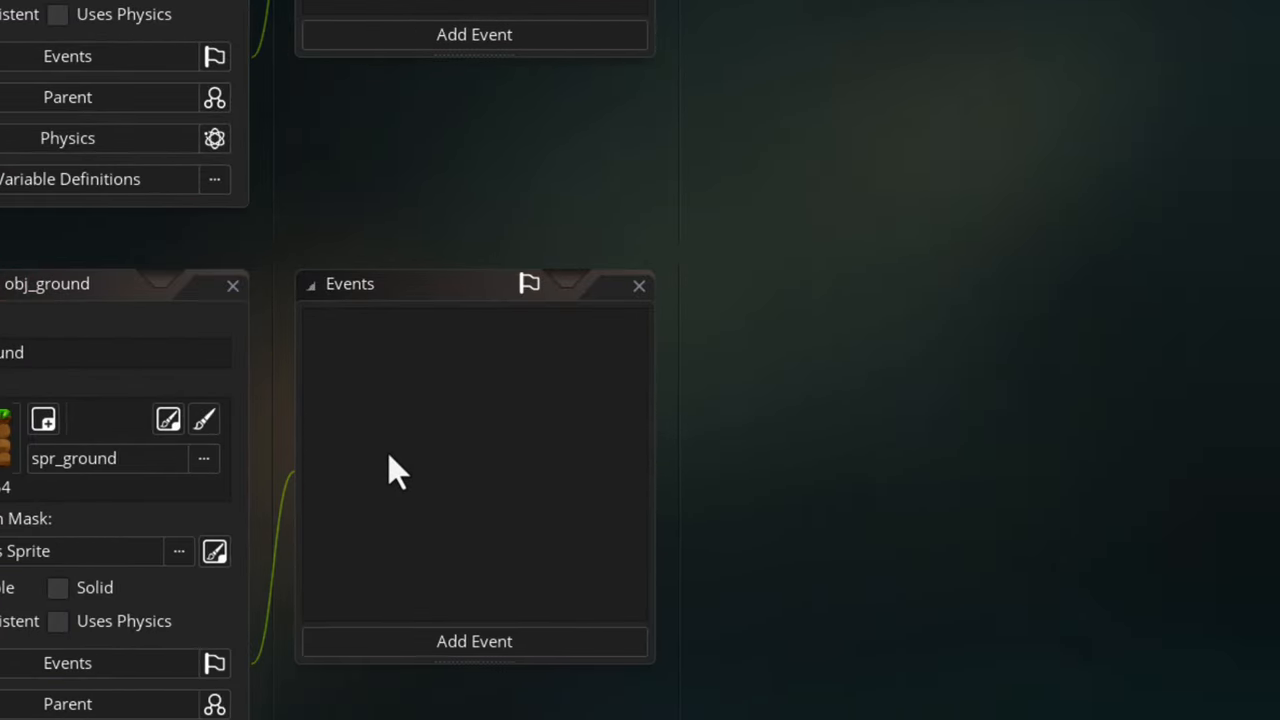
double_click(980, 224)
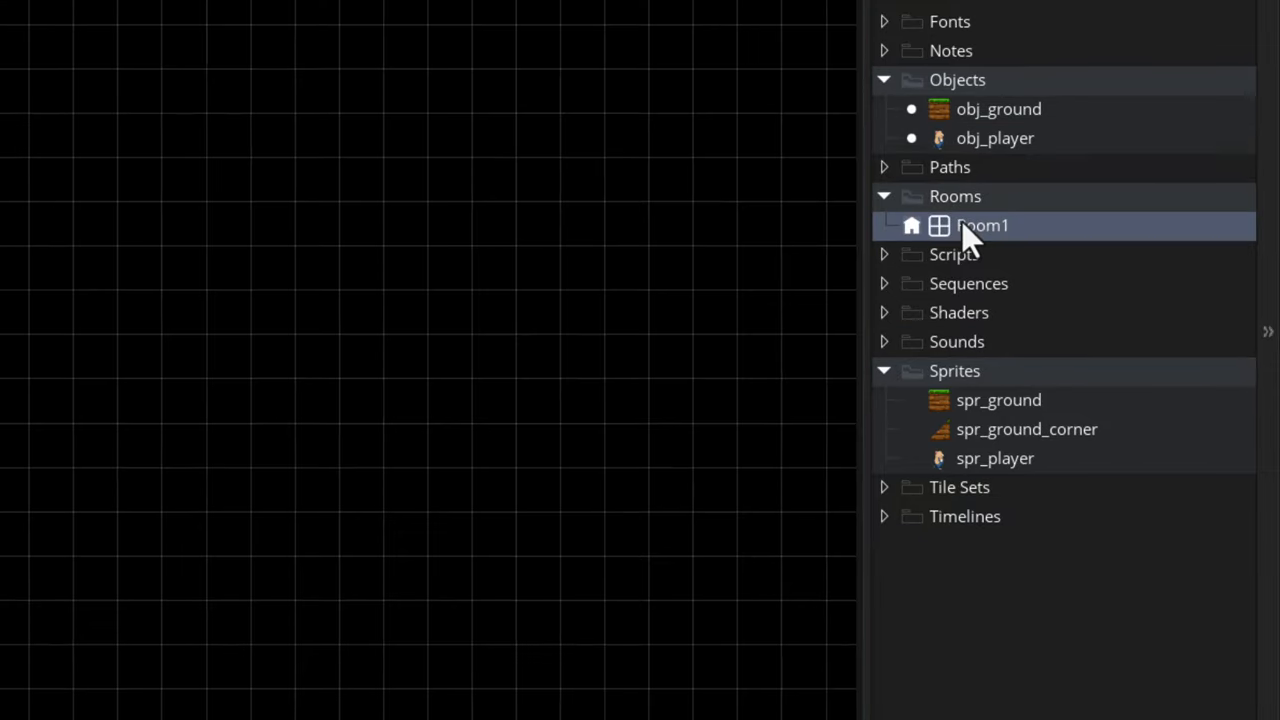
- Set Room1's background colour to 2373A8 and place a ground block near the bottom-left
double_click(982, 224)
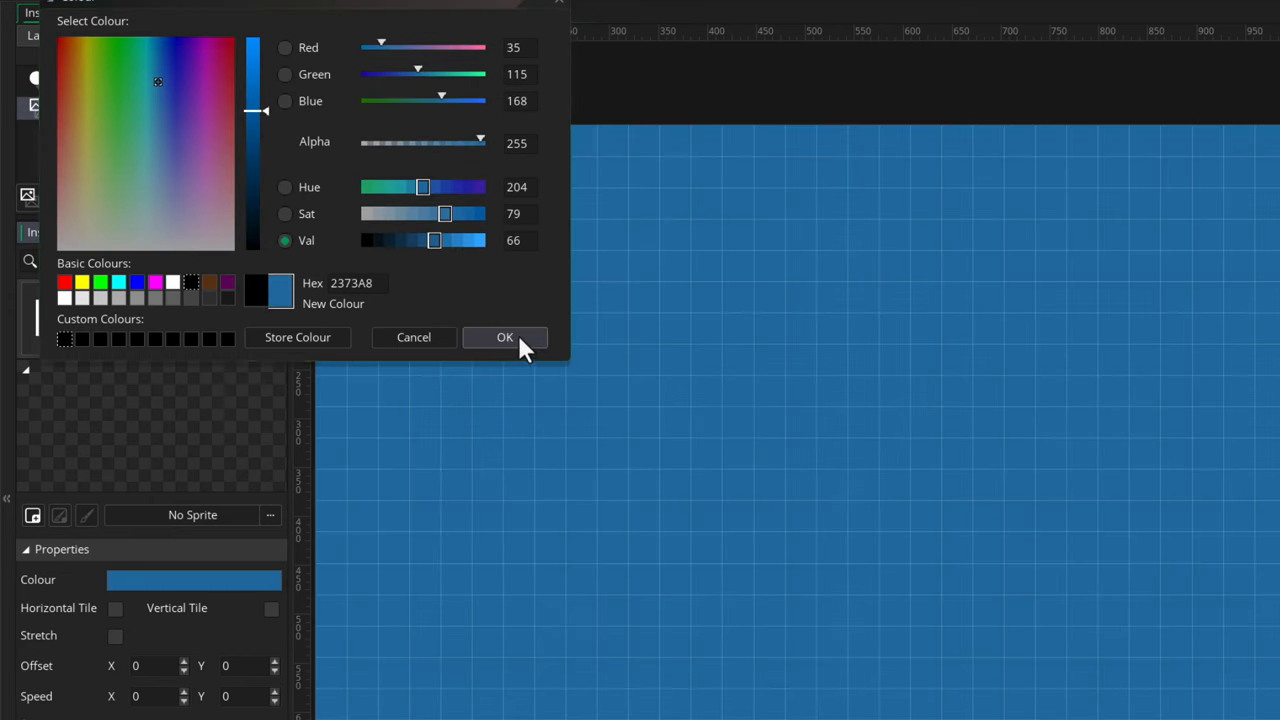
click(504, 336)
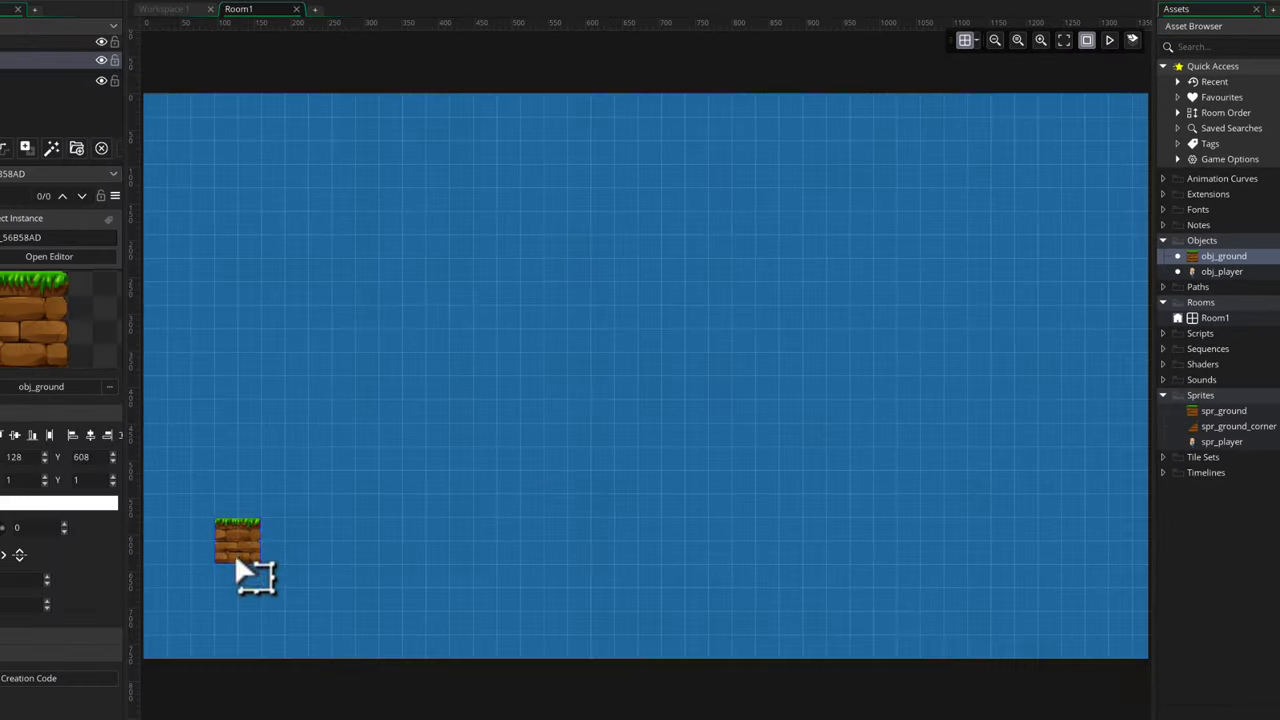
click(544, 516)
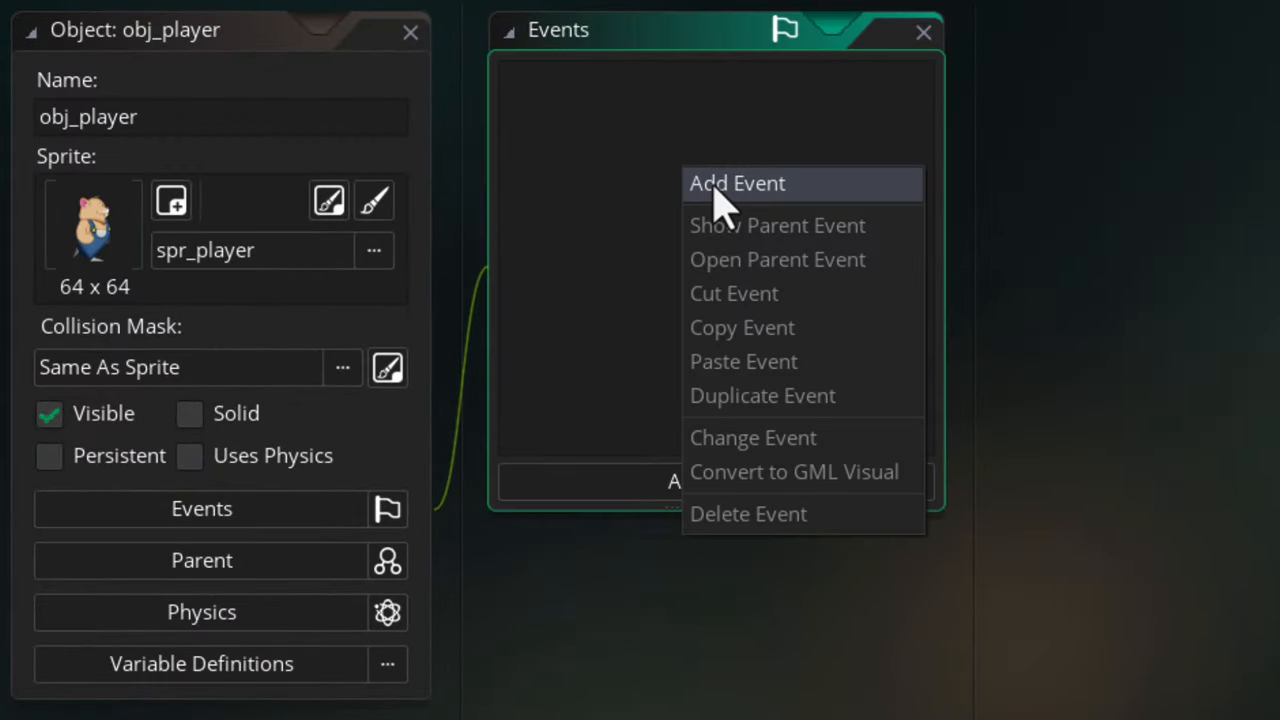
- Add a Create event to obj_player using GML Visual, not asking again for this project
click(736, 184)
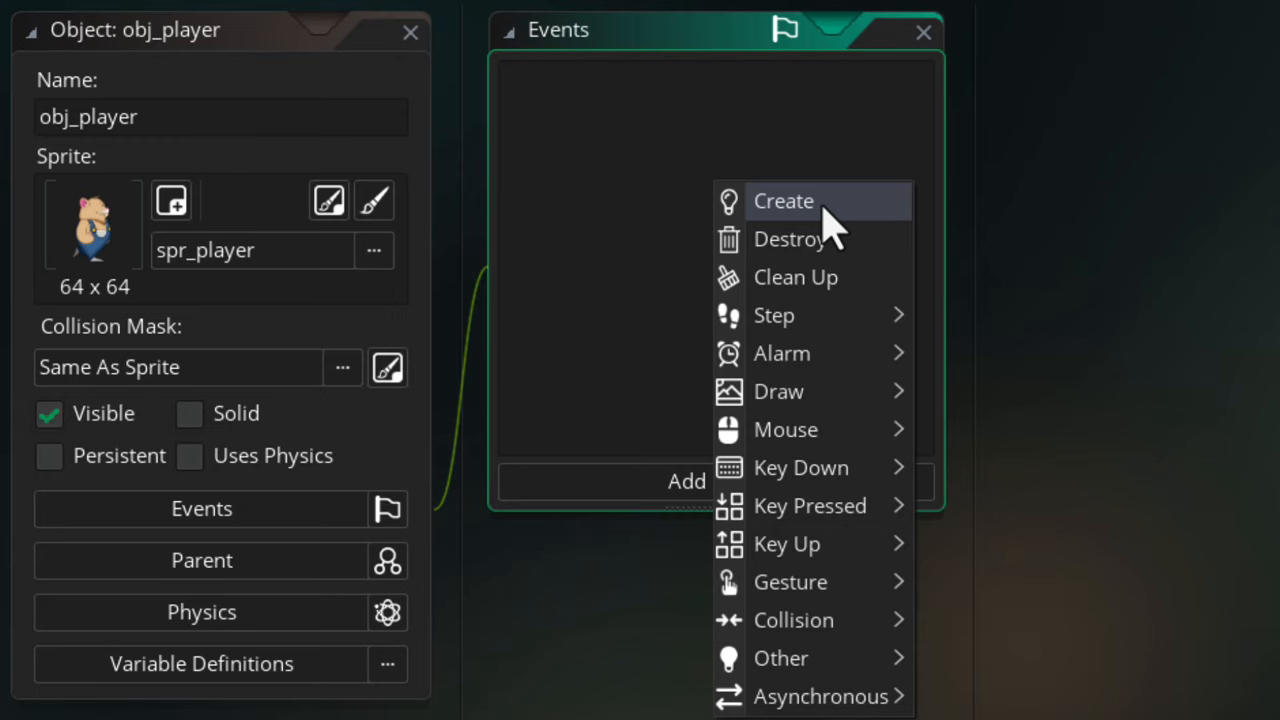
click(784, 200)
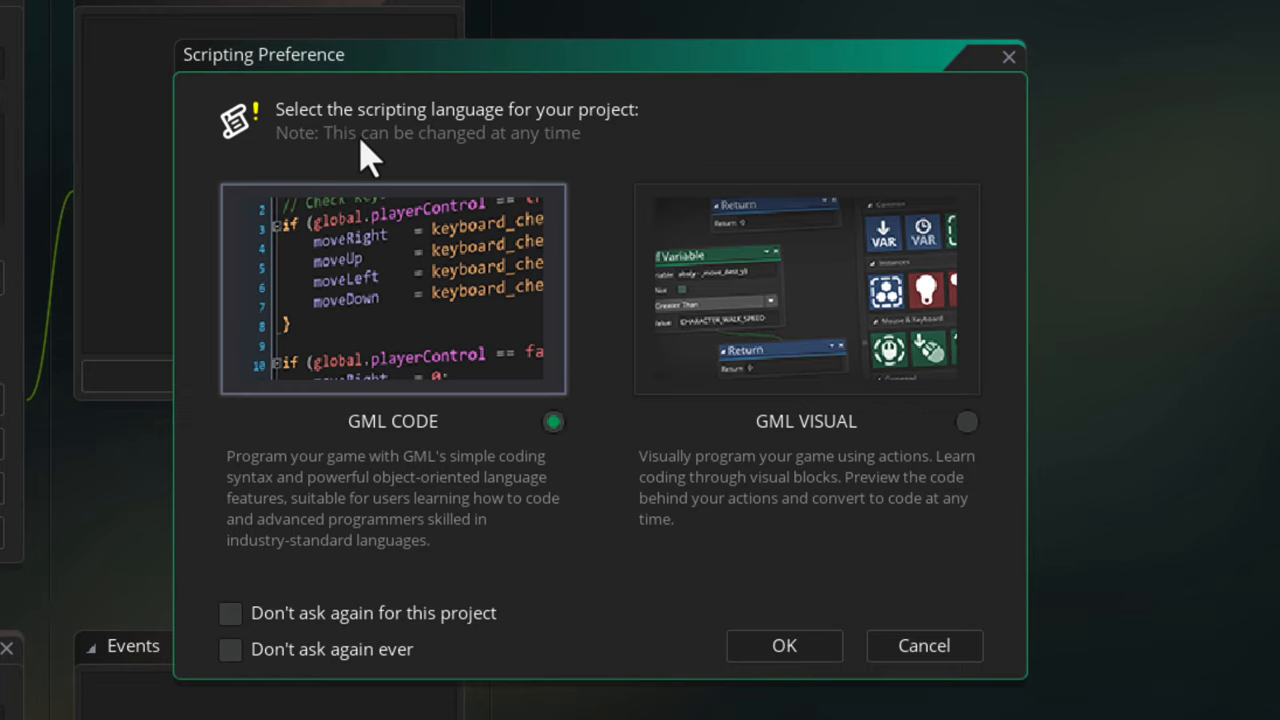
mouse_move(404, 204)
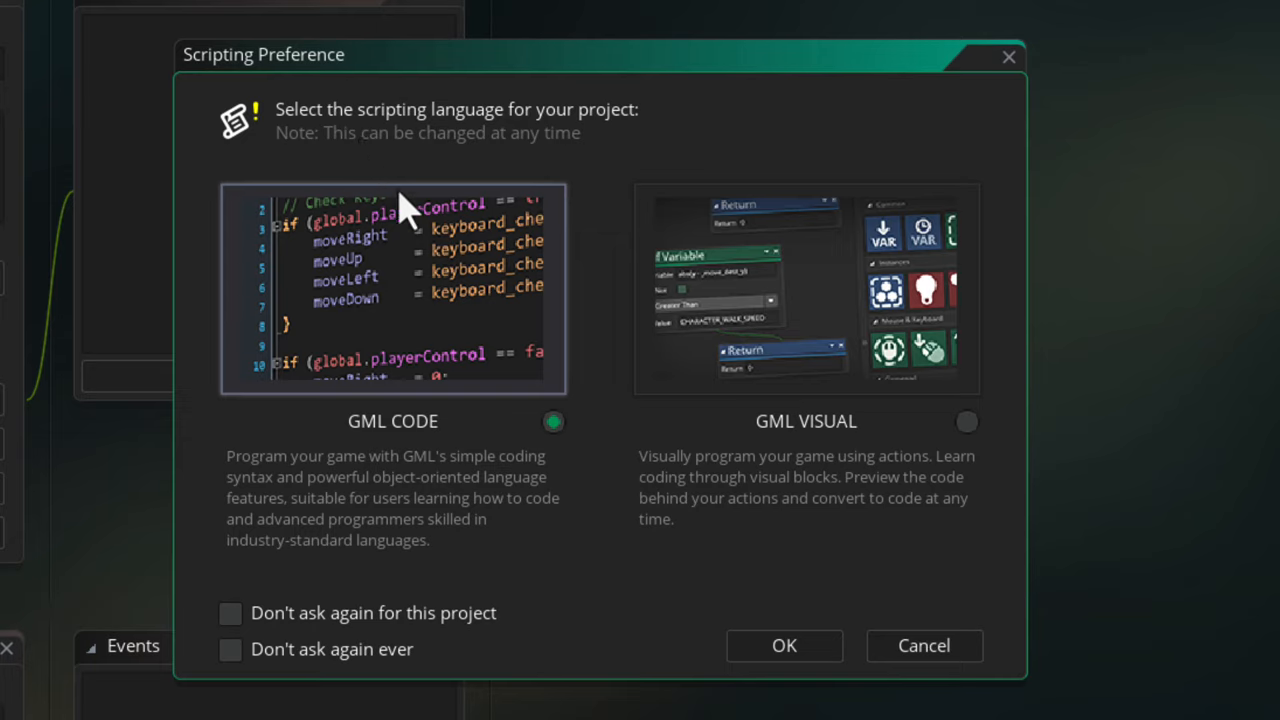
click(230, 612)
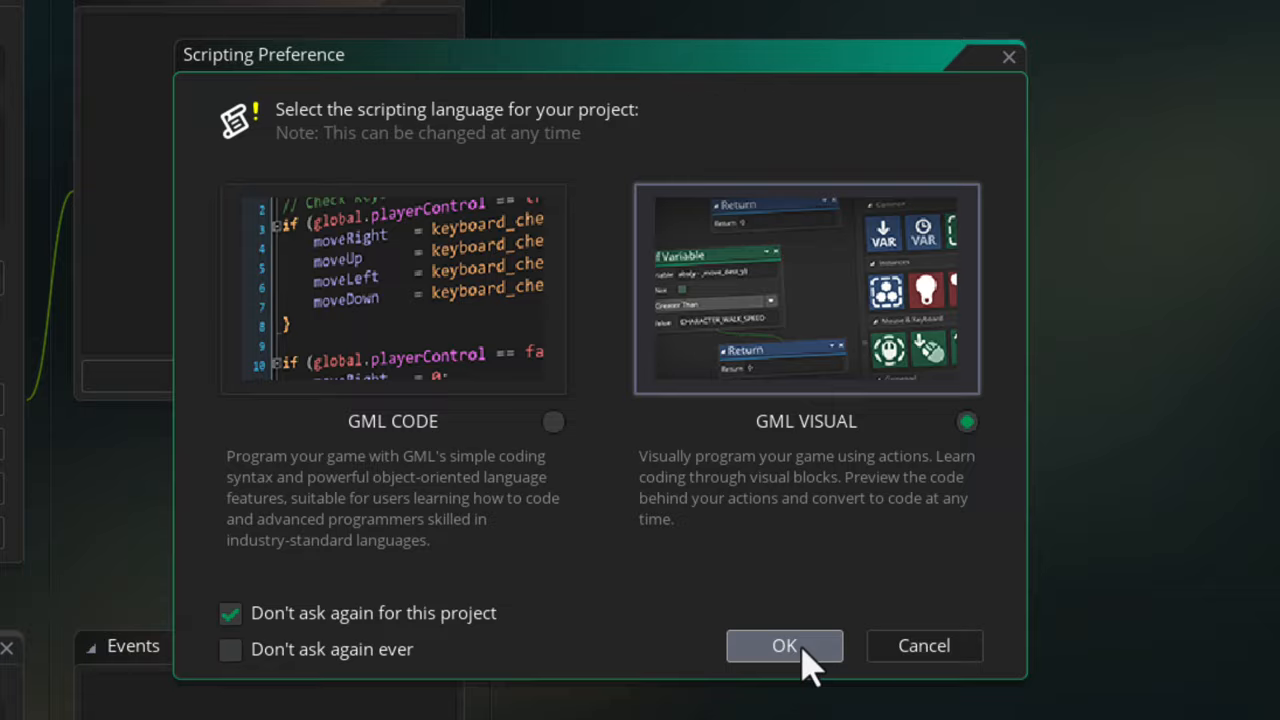
click(784, 644)
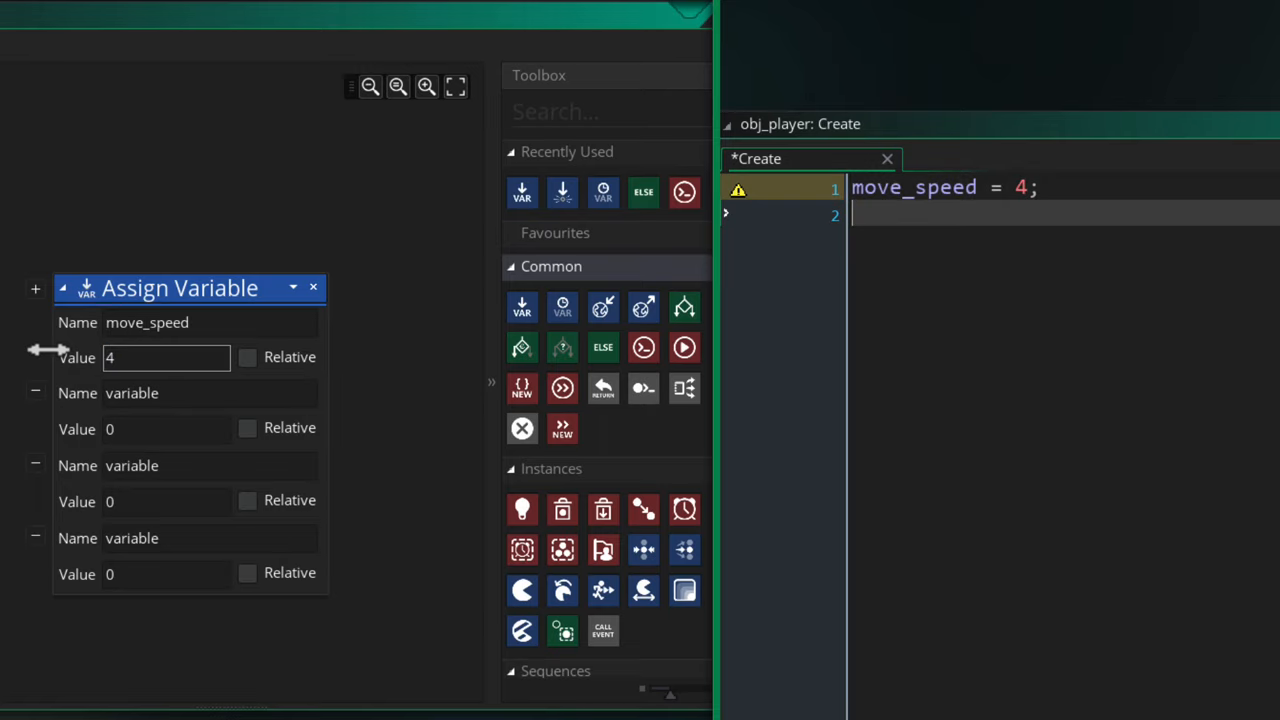
- Assign jump_speed 16 and move_y 0 in the Create event, then add a Step event
text(jump_speed)
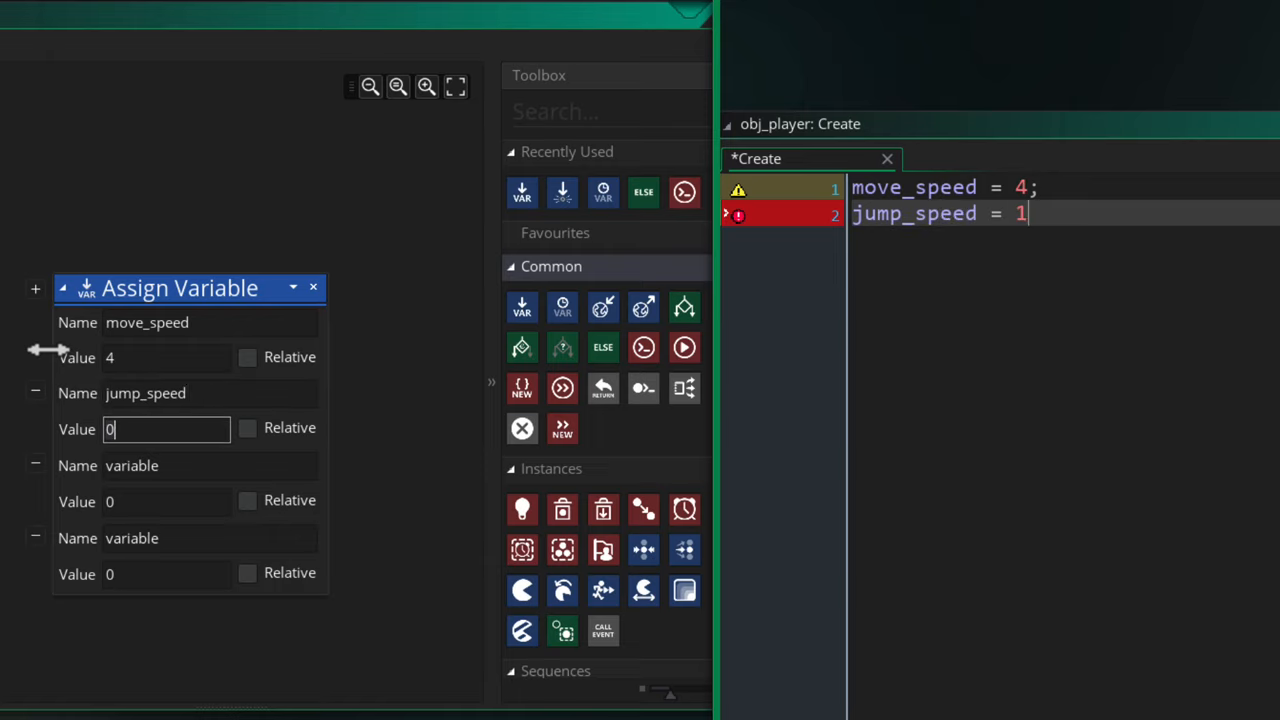
text(16;)
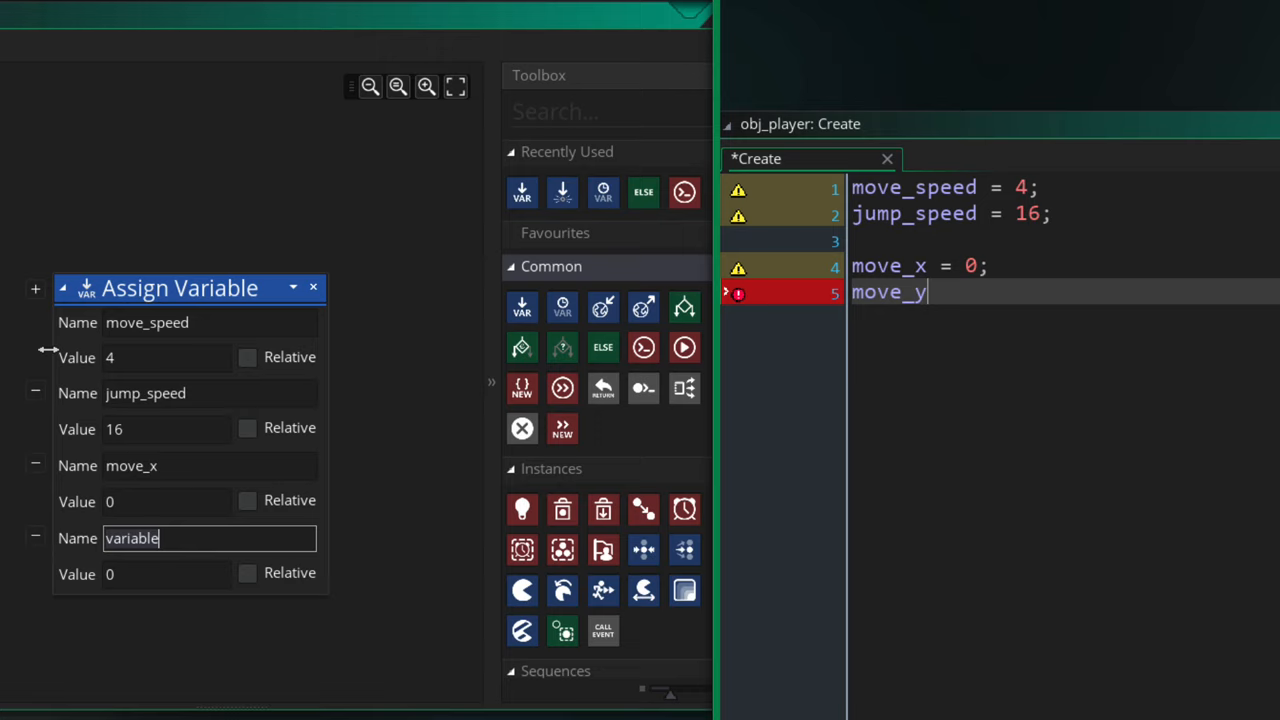
text(move_y)
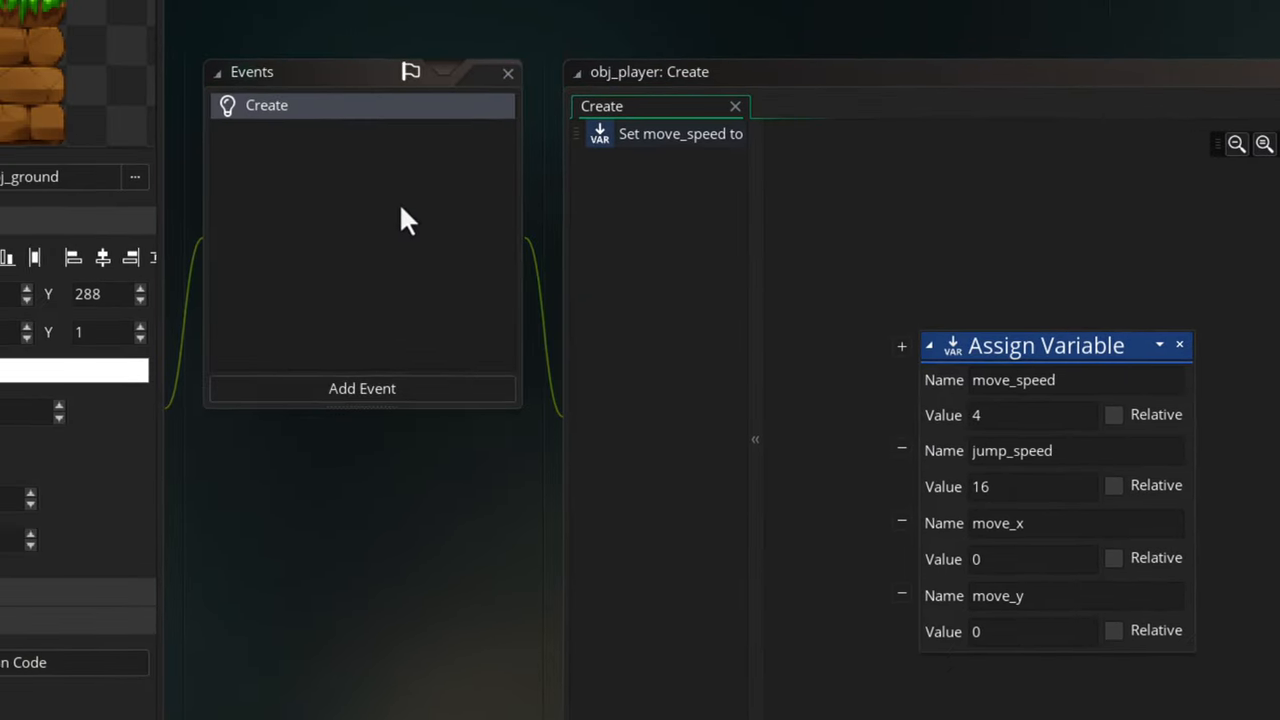
click(362, 388)
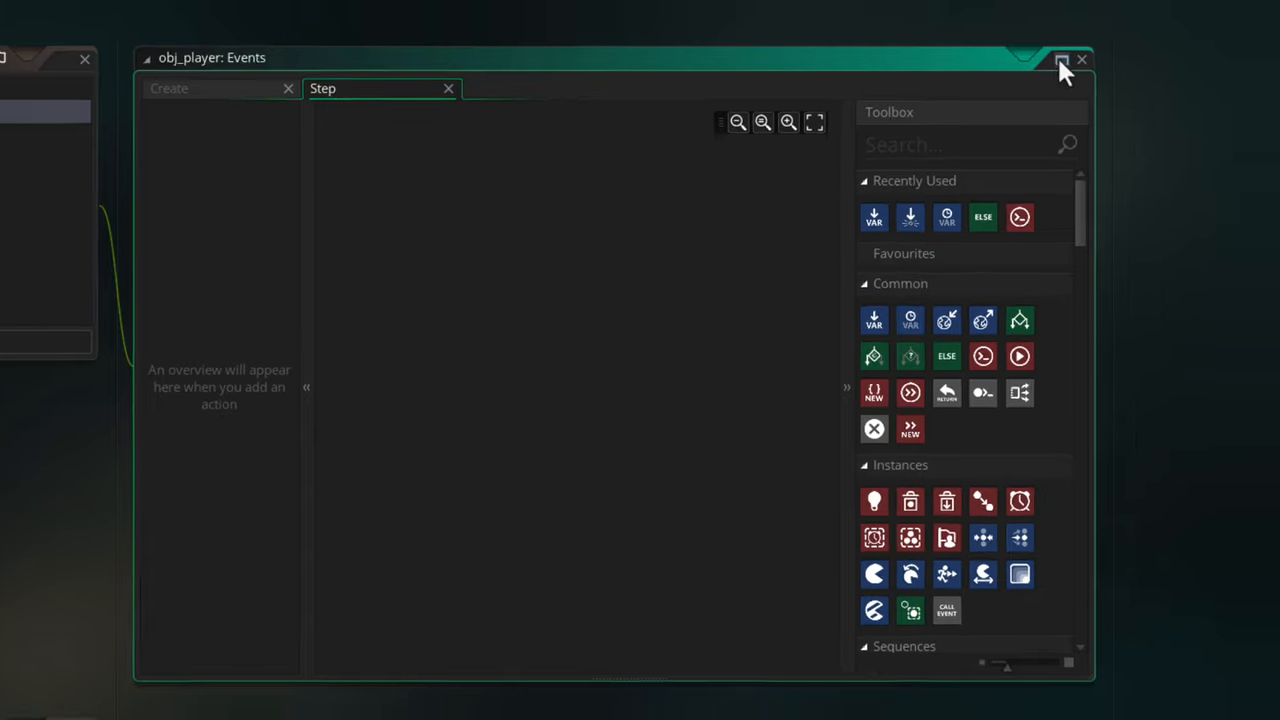
- Set move_x to keyboard_check(vk_right) minus keyboard_check(vk_left), then multiply it by move_speed
click(1062, 60)
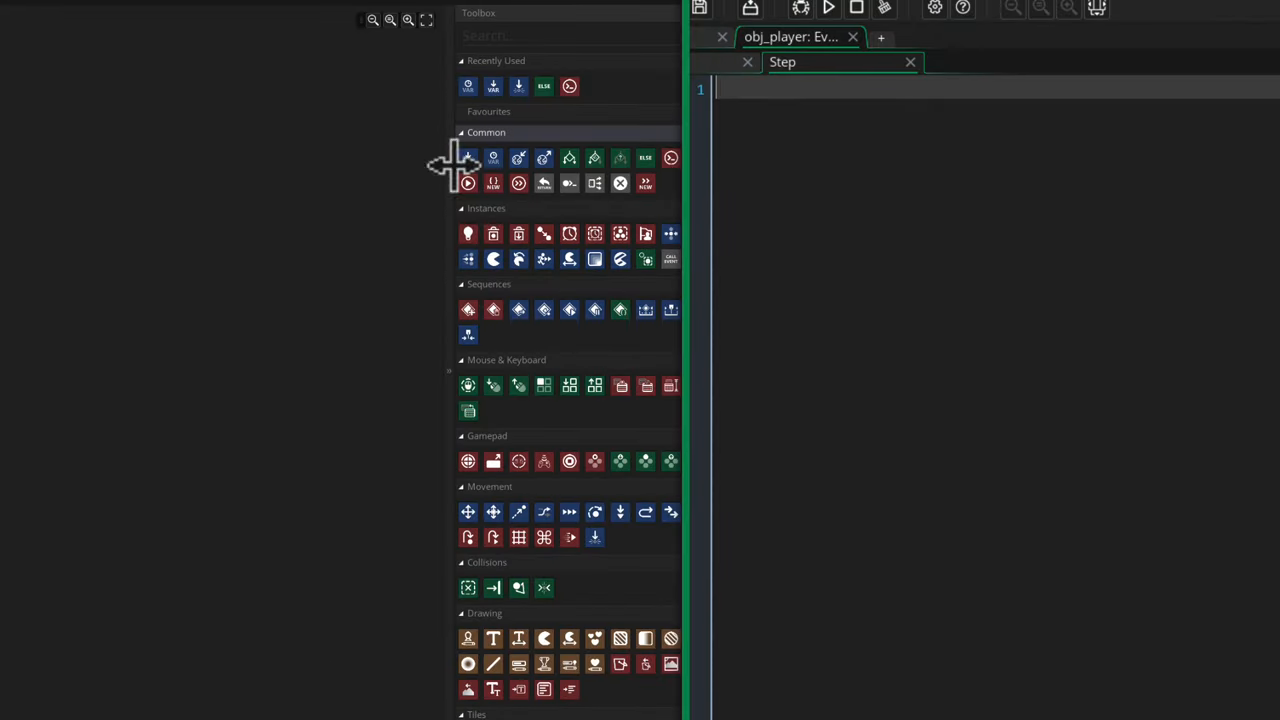
text(move_x = k)
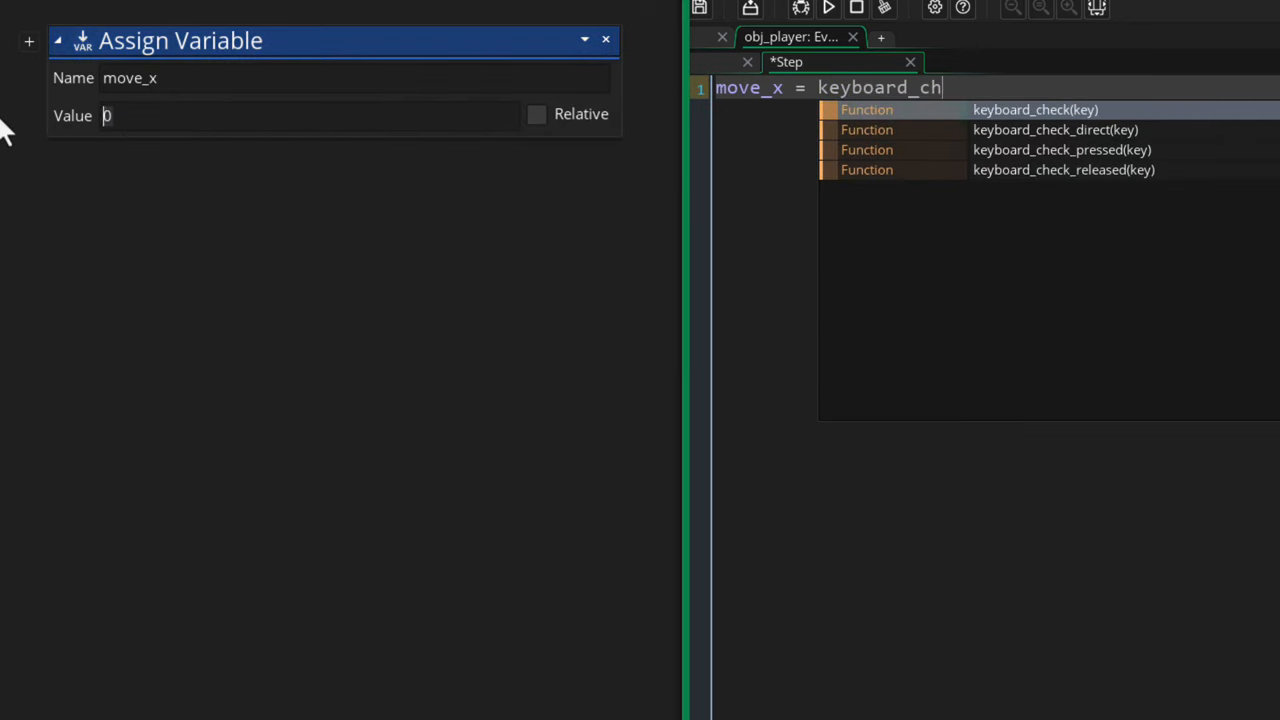
text(eyboard_check(vk_right) - keyboard_check(vk_left)
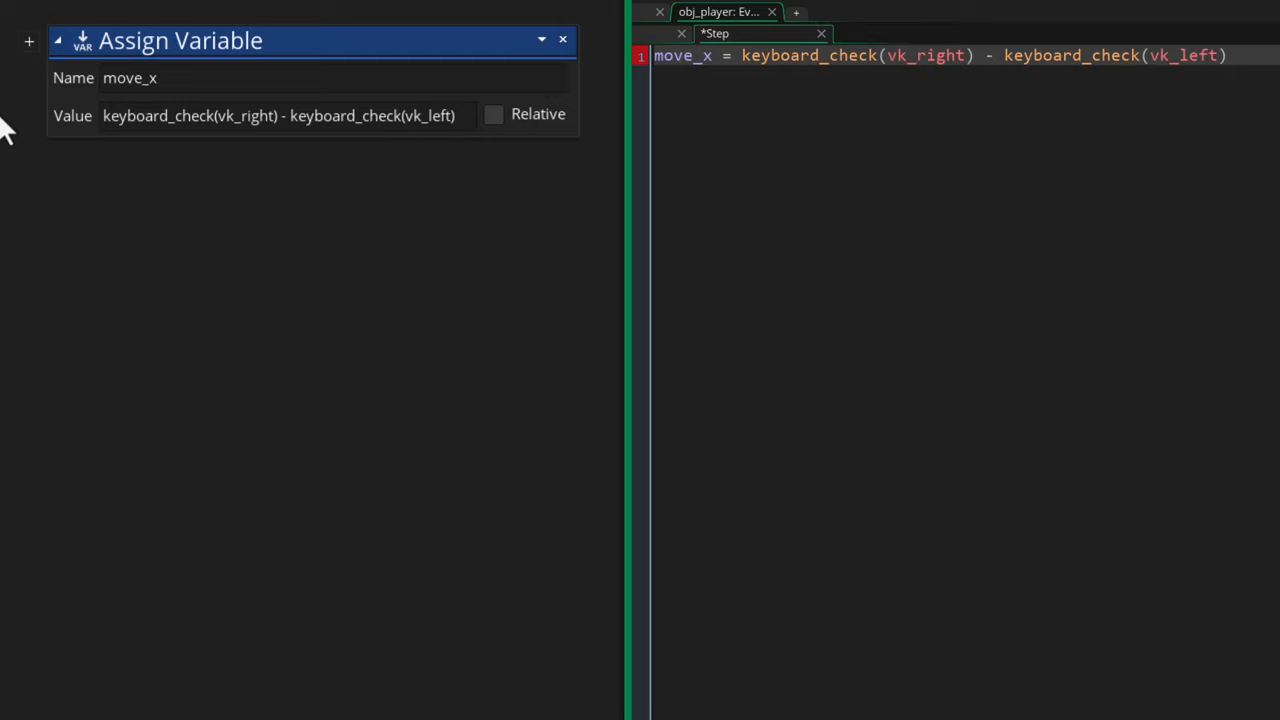
text(move_x = mov)
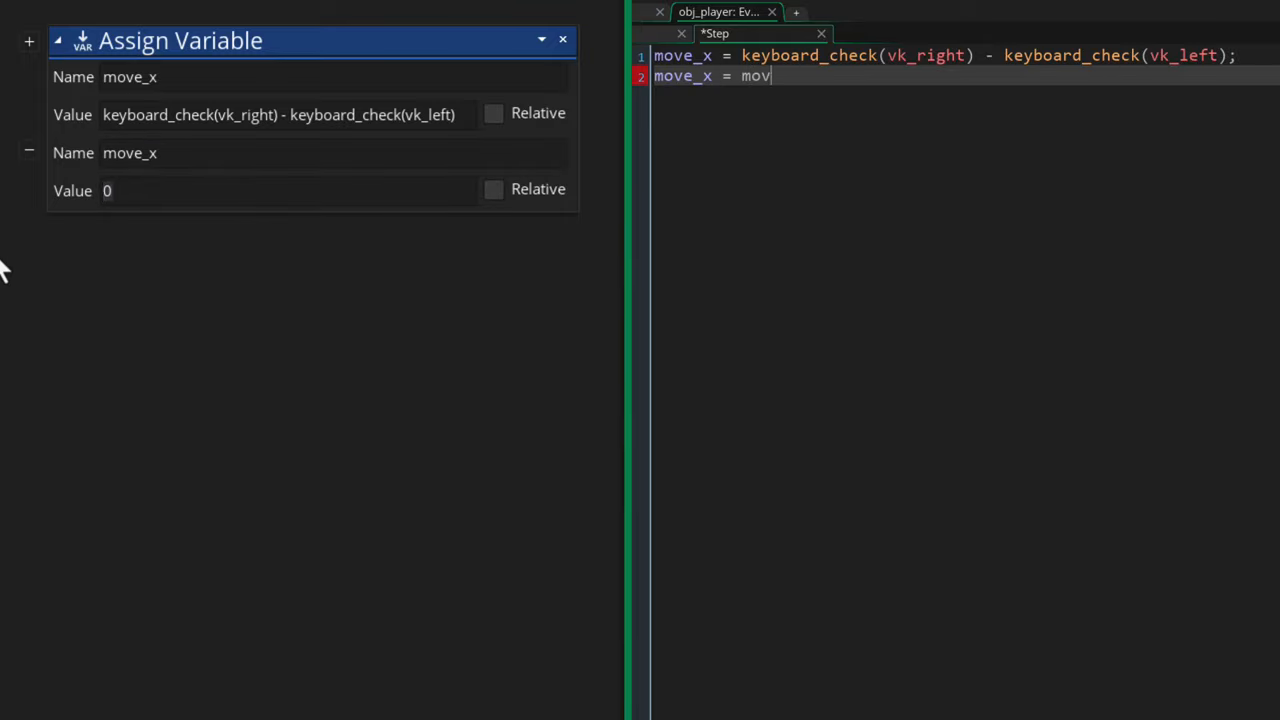
text(e_x * move_speed;)
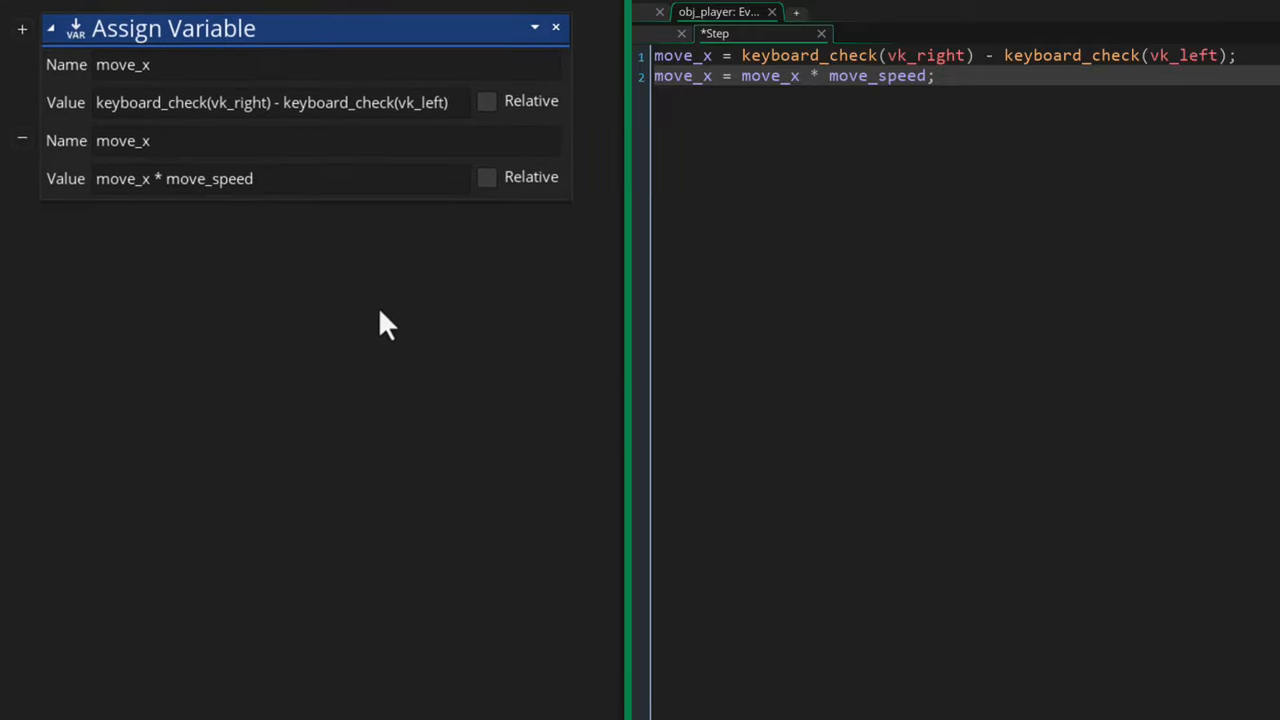
text(i)
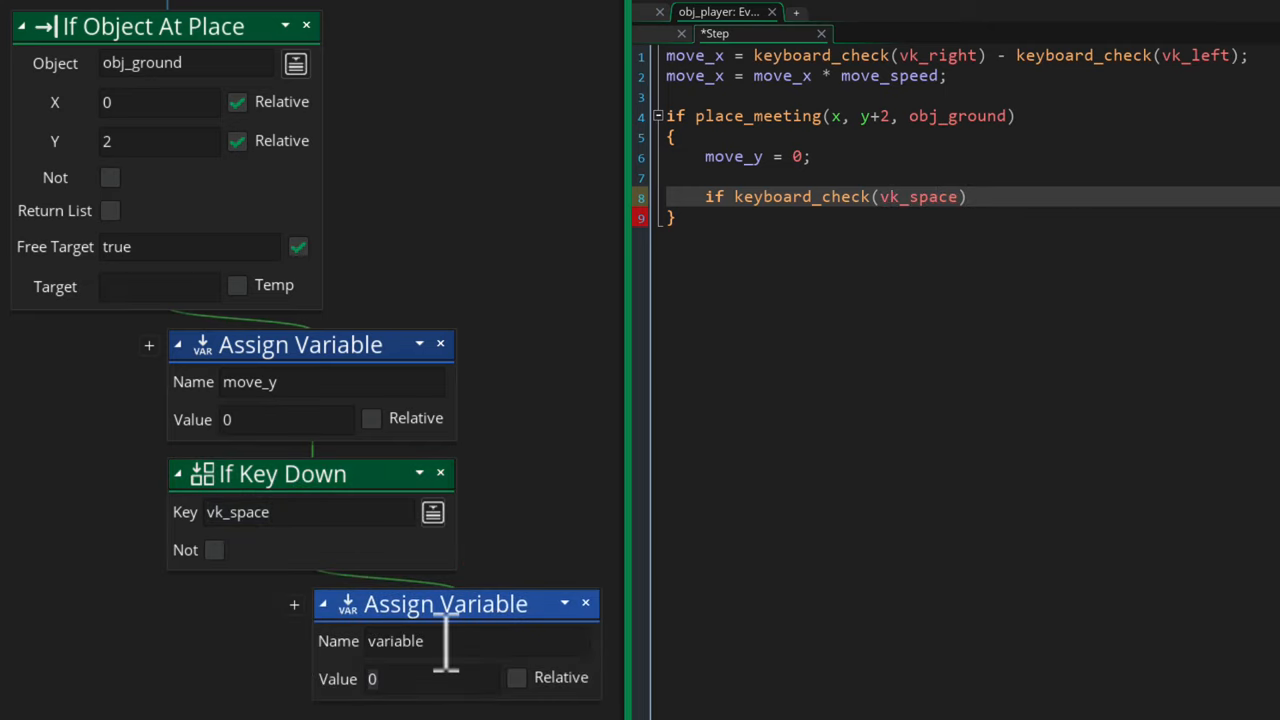
- Set move_y to -jump_speed on space when grounded, else add 1 while move_y is below 10
text(move_y = -jump_speed;)
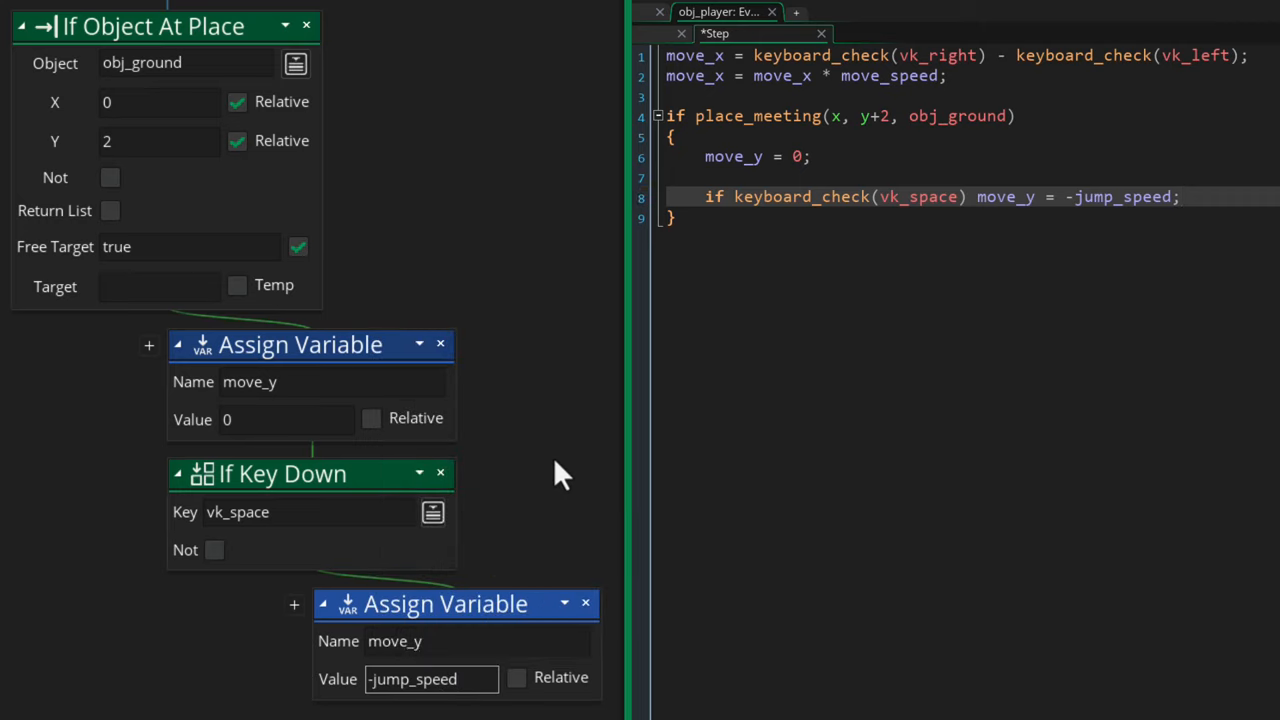
scroll(down, 3)
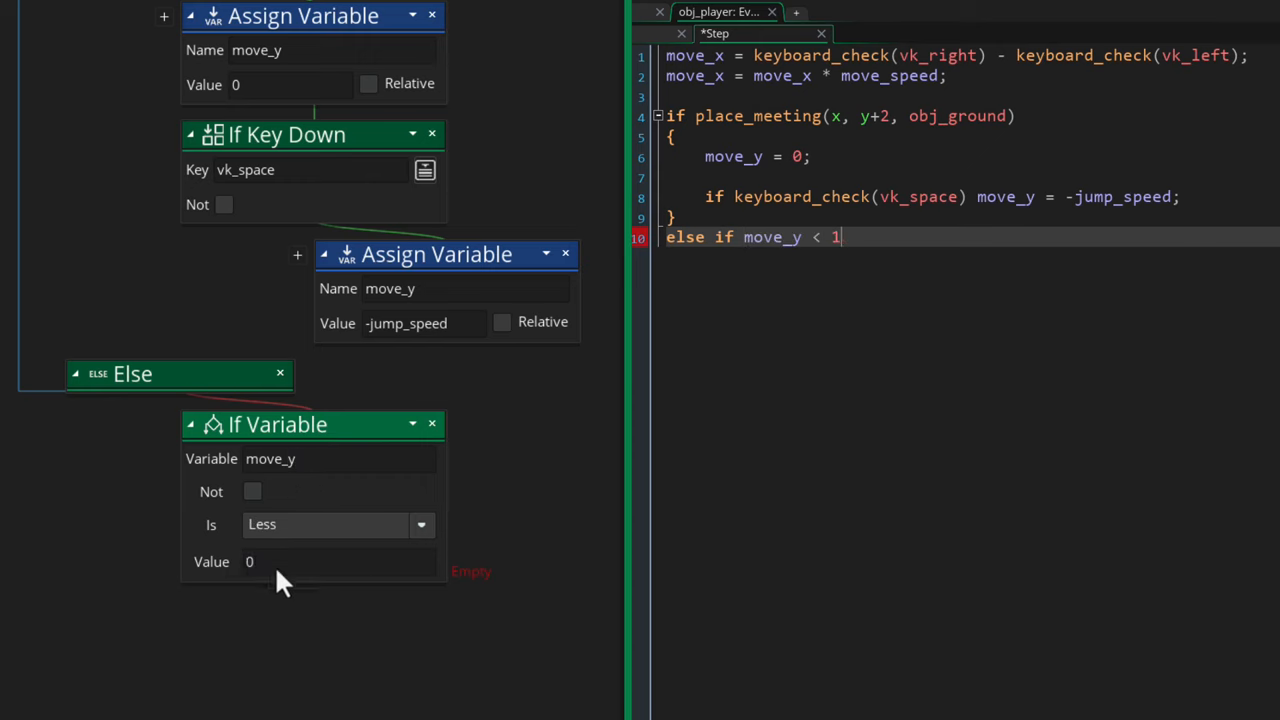
text(move_y += 1;)
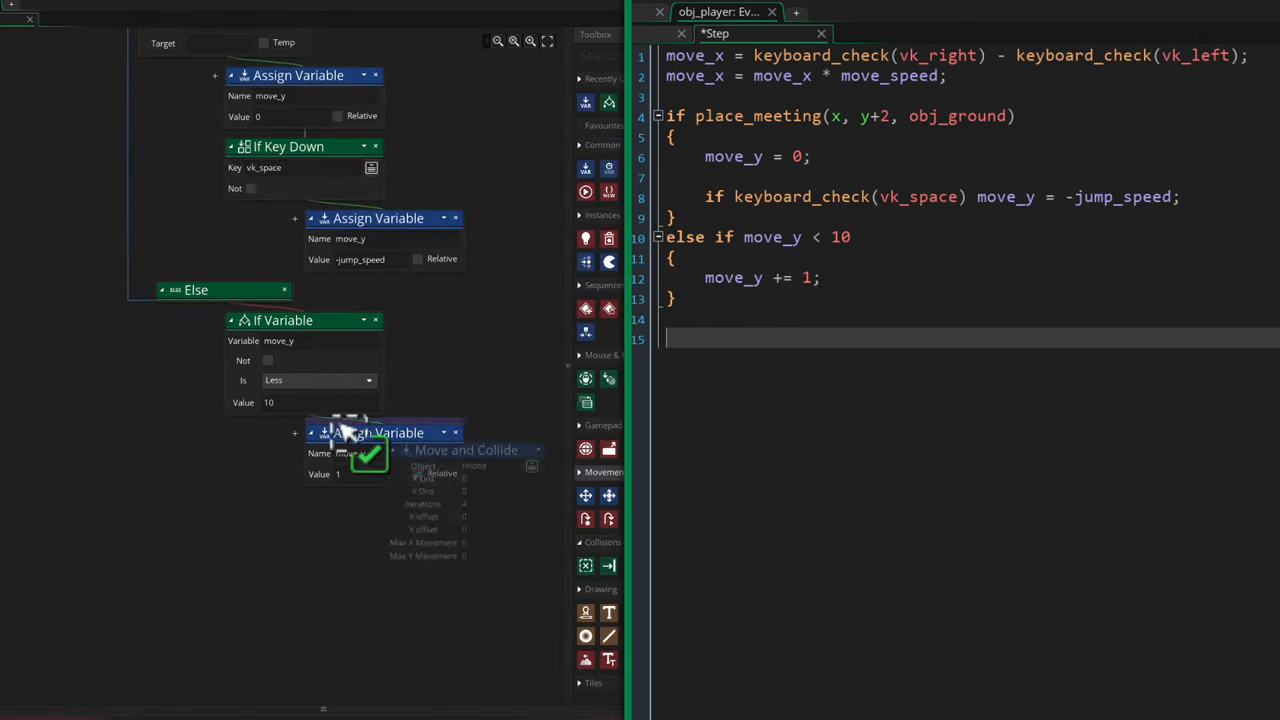
- Add Move and Collide against obj_ground with X Dist move_x and Y Dist move_y
text(move_and_collide(move_x,)
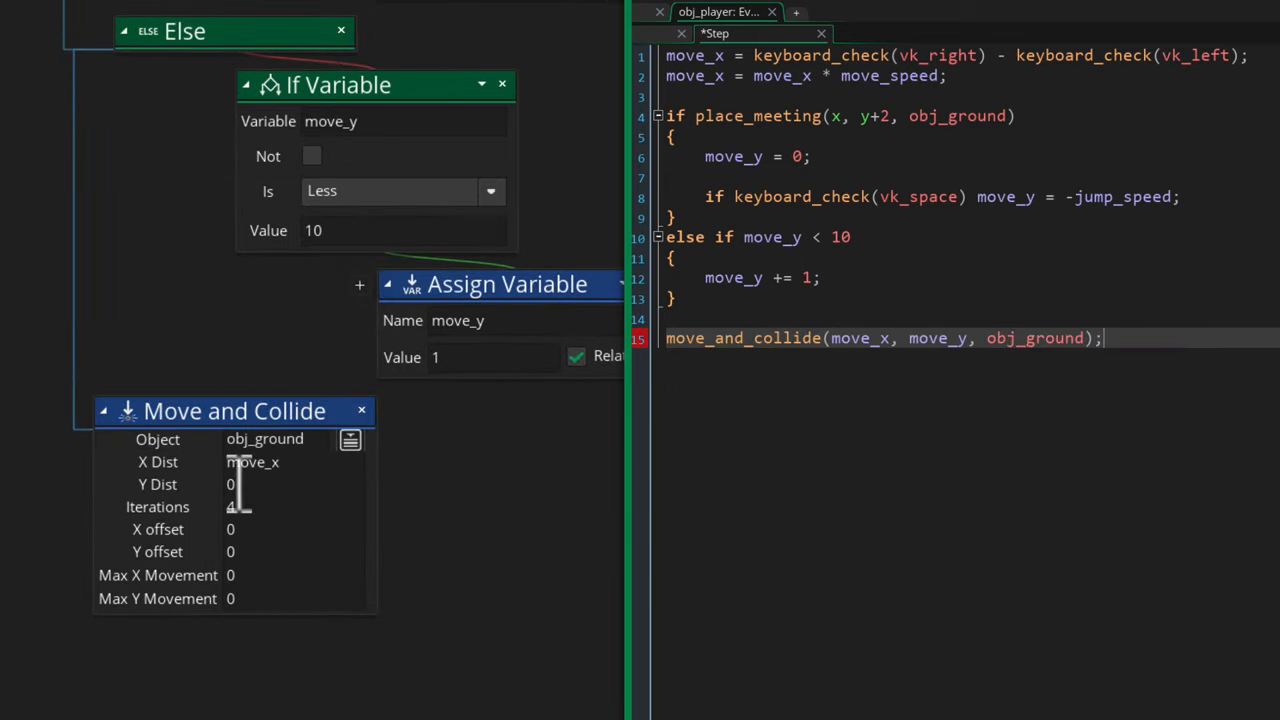
text(move_y)
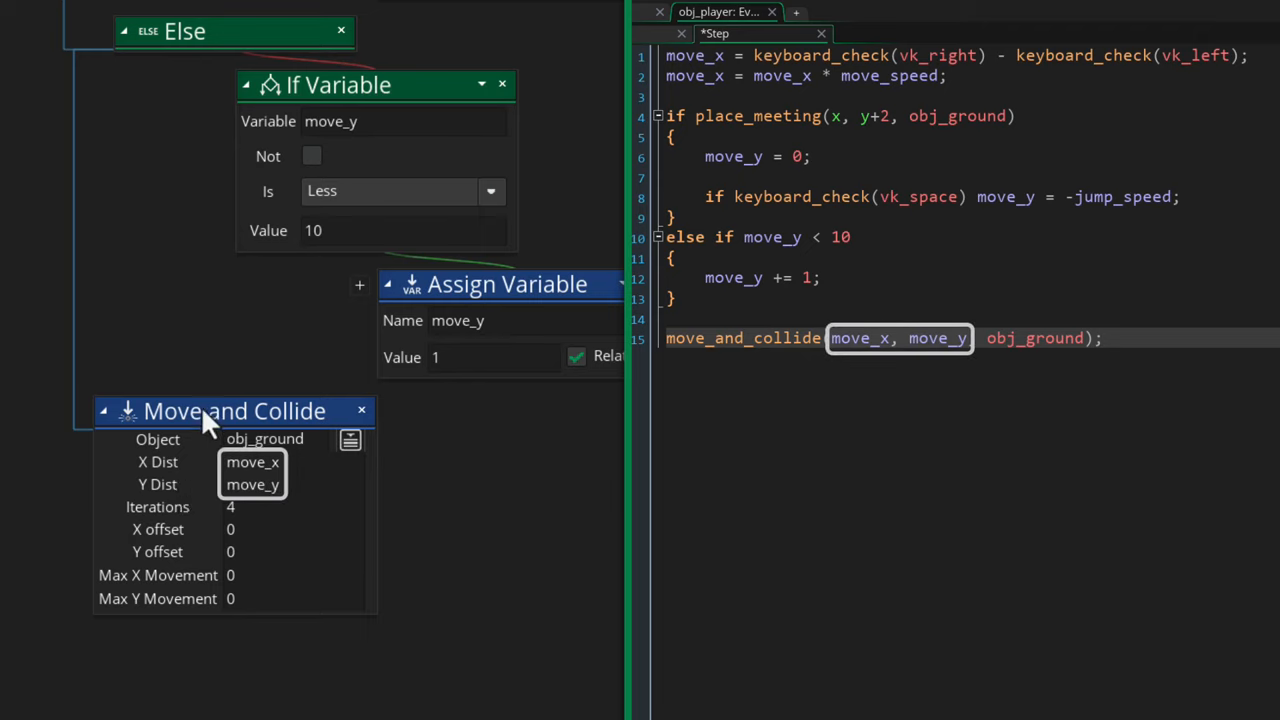
mouse_move(236, 364)
text(move_x)
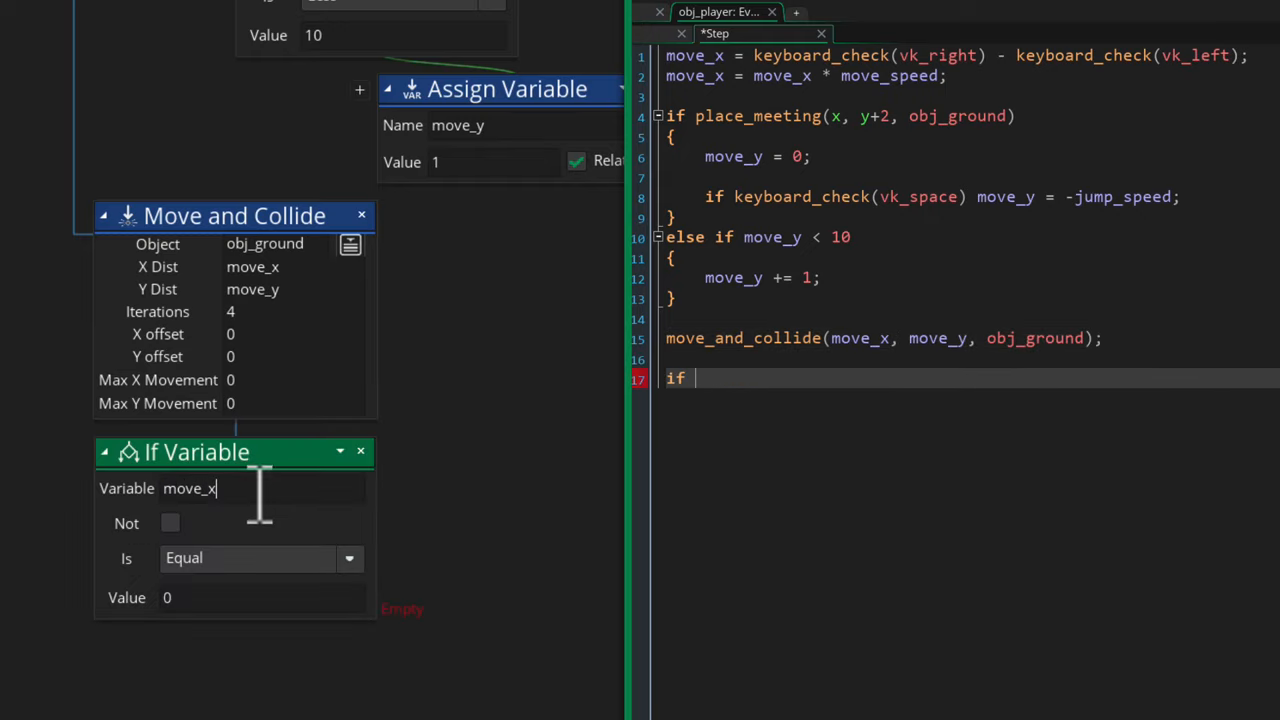
- When move_x is not 0, assign image_xscale = sign(move_x) to face the movement direction
click(170, 524)
text( move_x != 0)
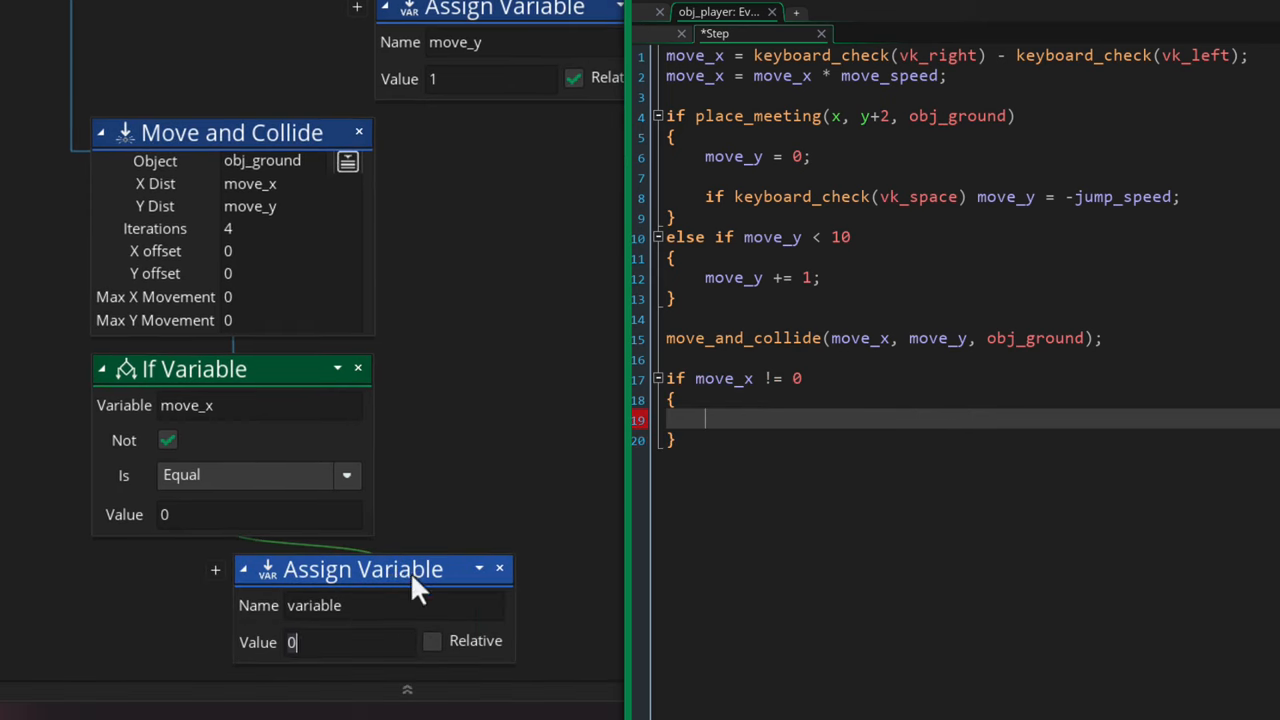
text(image_xscale = sig)
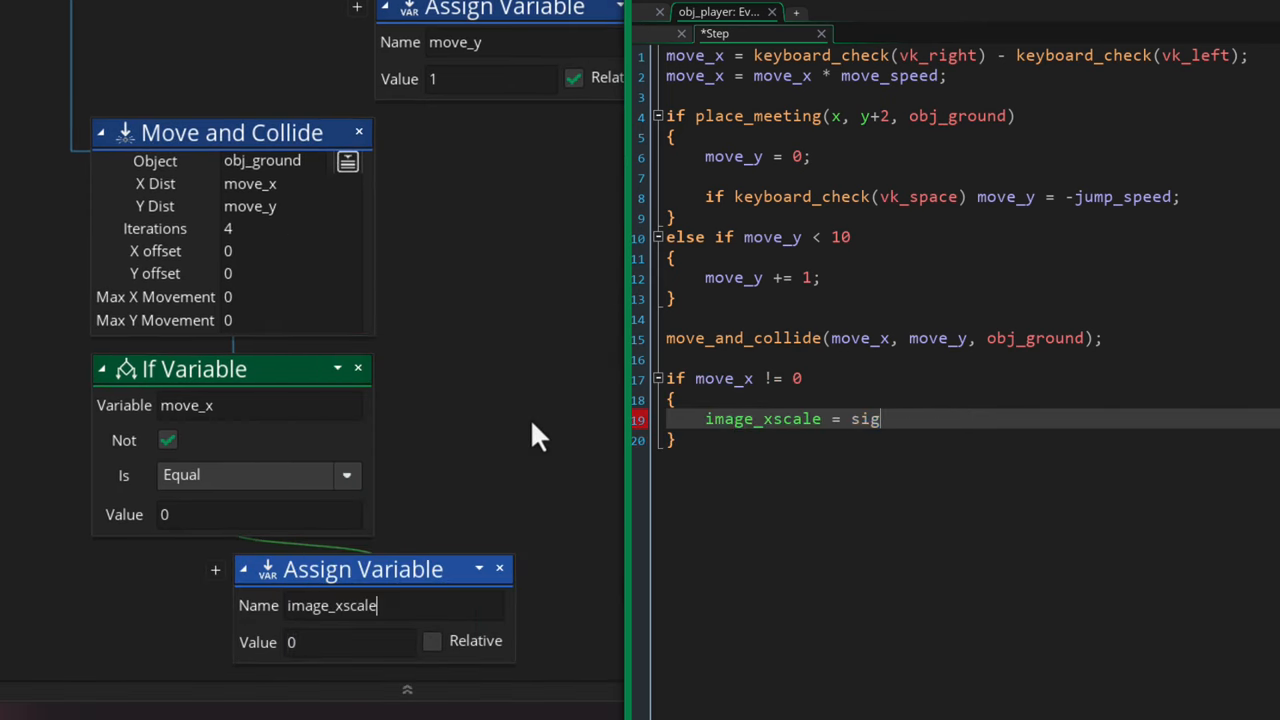
text(sign(move_x))
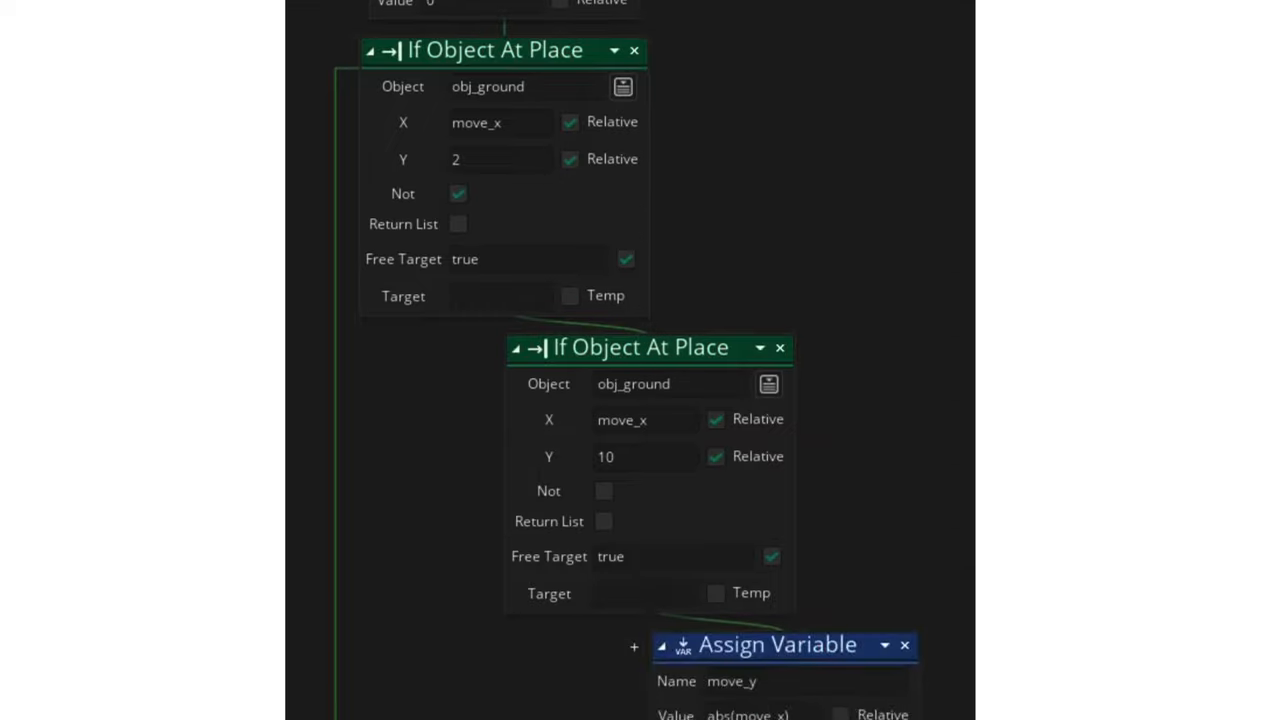
- Scroll the tutorial past slopes and move_and_collide arguments down to Shape Collisions
scroll(down, 3)
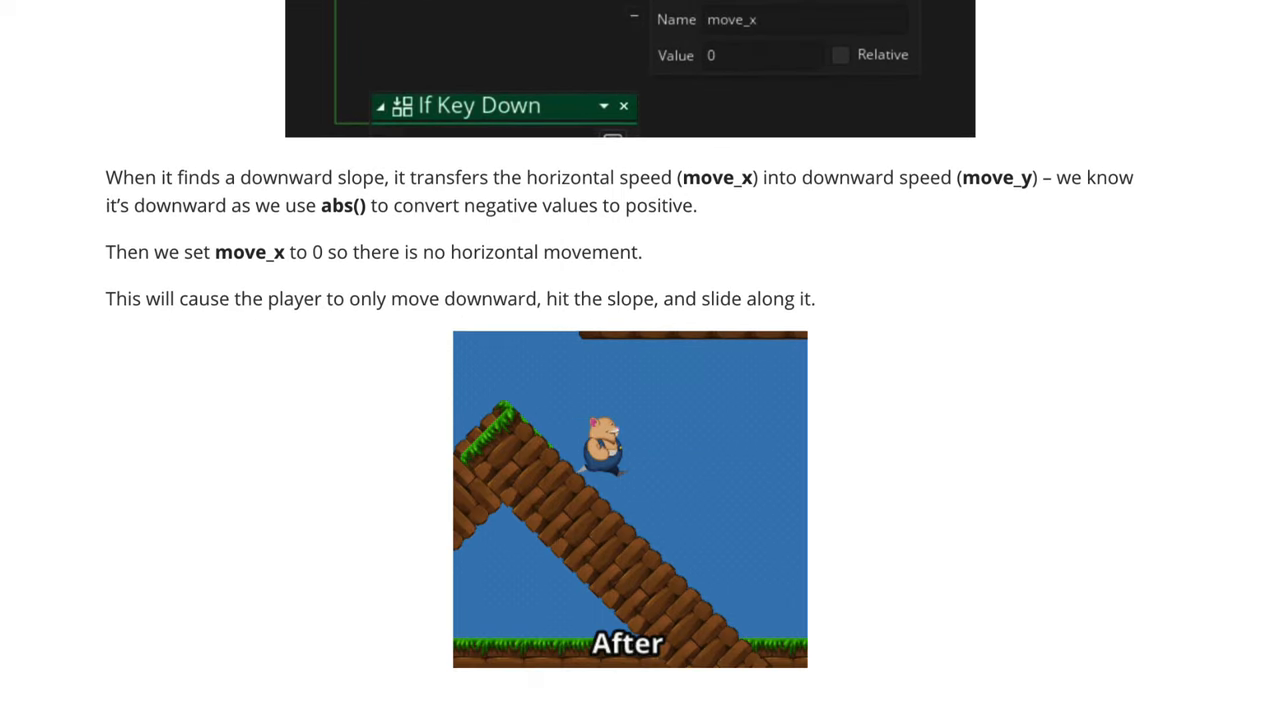
scroll(down, 3)
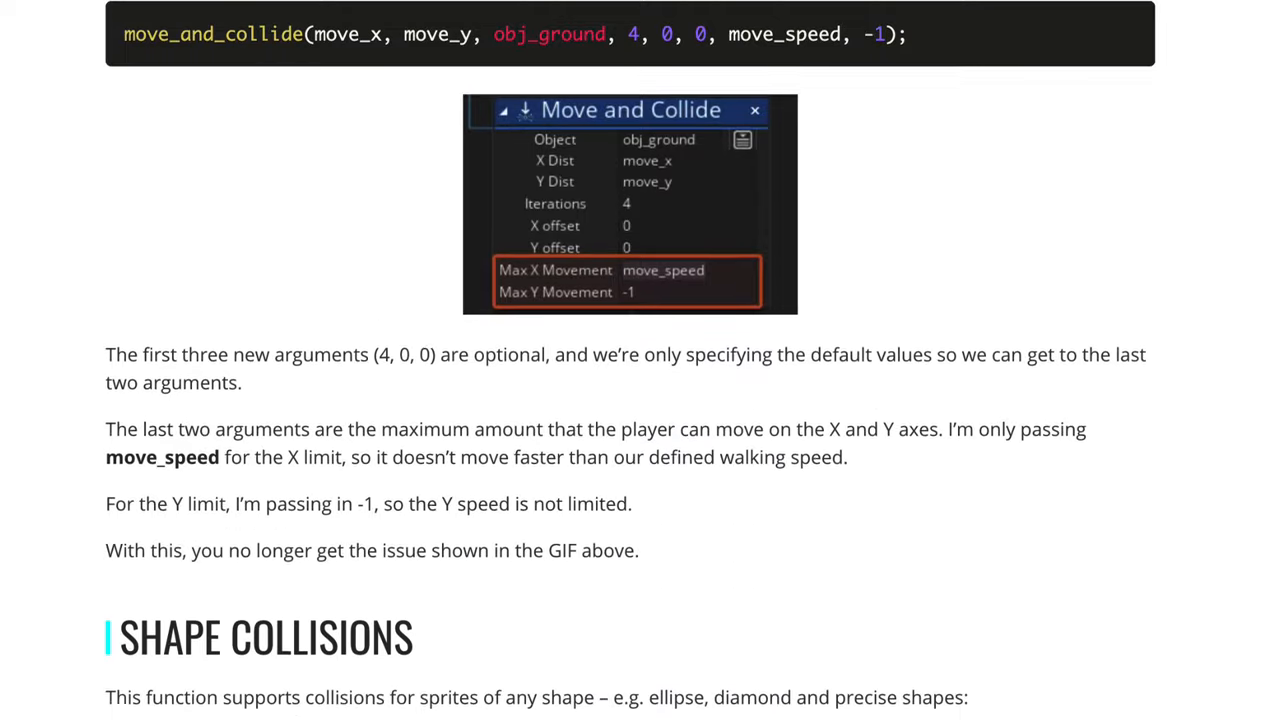
scroll(down, 3)
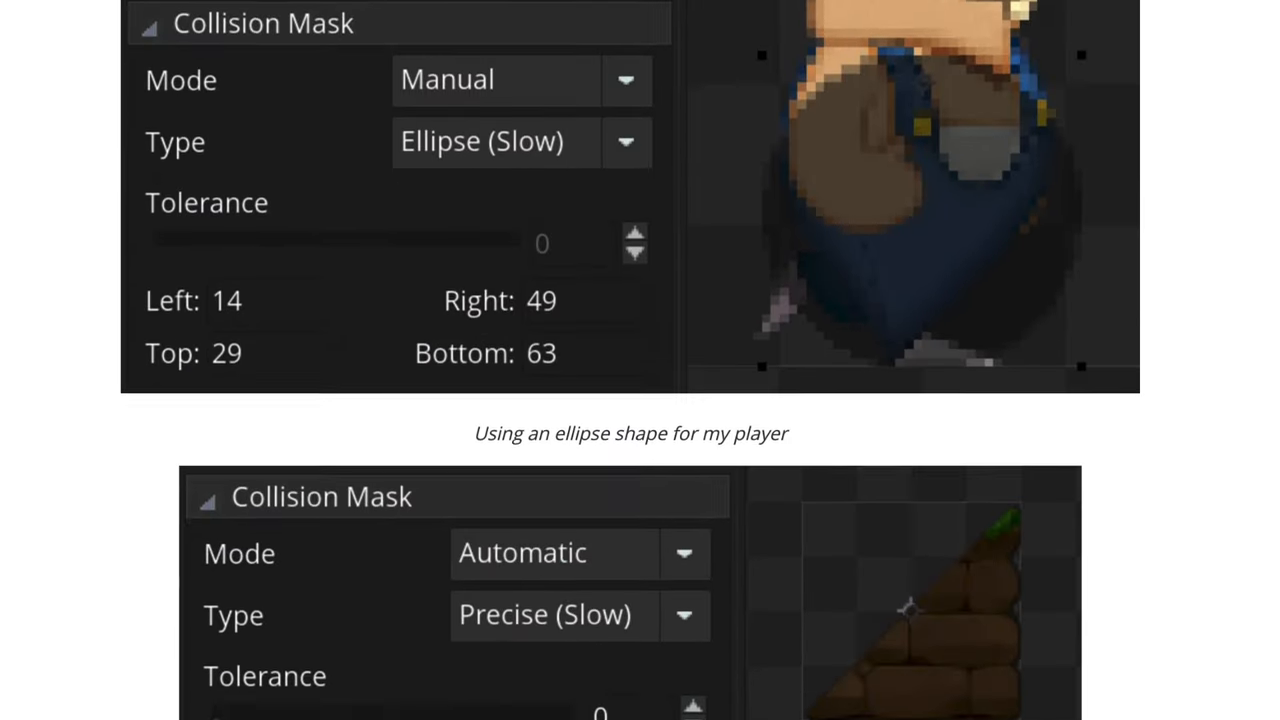